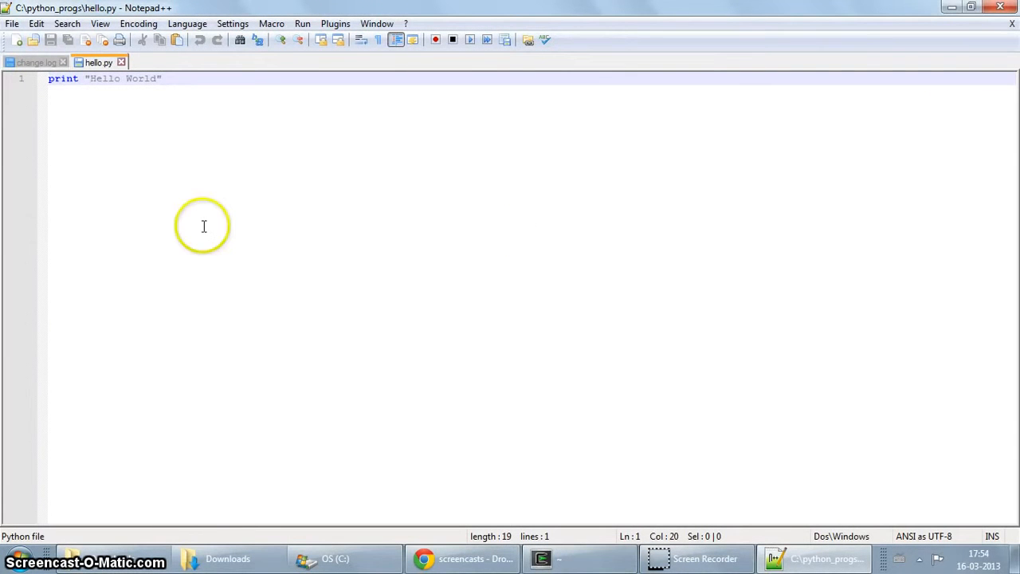
{"action": "mouse_move", "coordinate": [204, 227]}
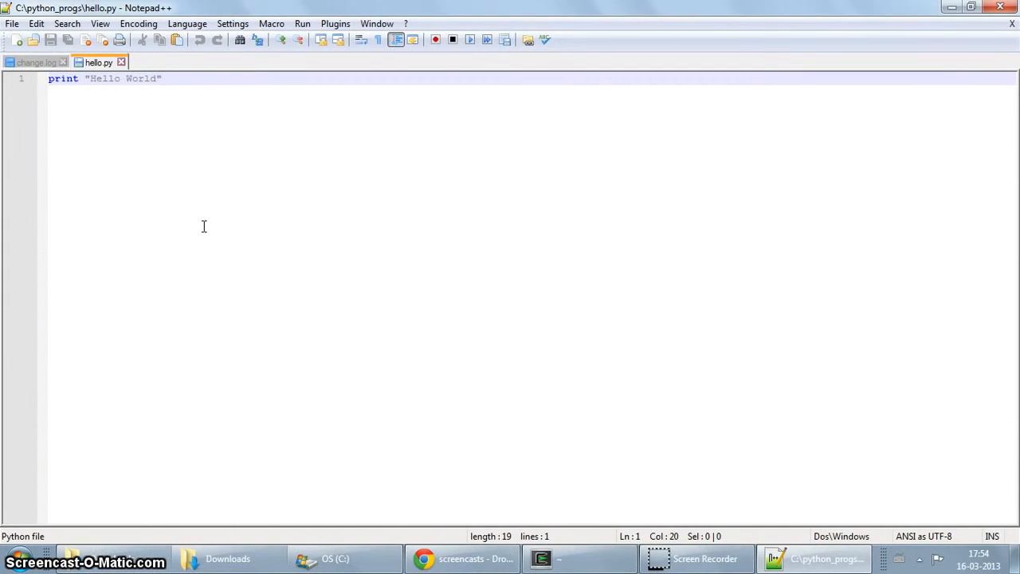
Step: Start a new blank document 'new 3' alongside the open hello.py script
{"action": "left_click", "coordinate": [162, 78]}
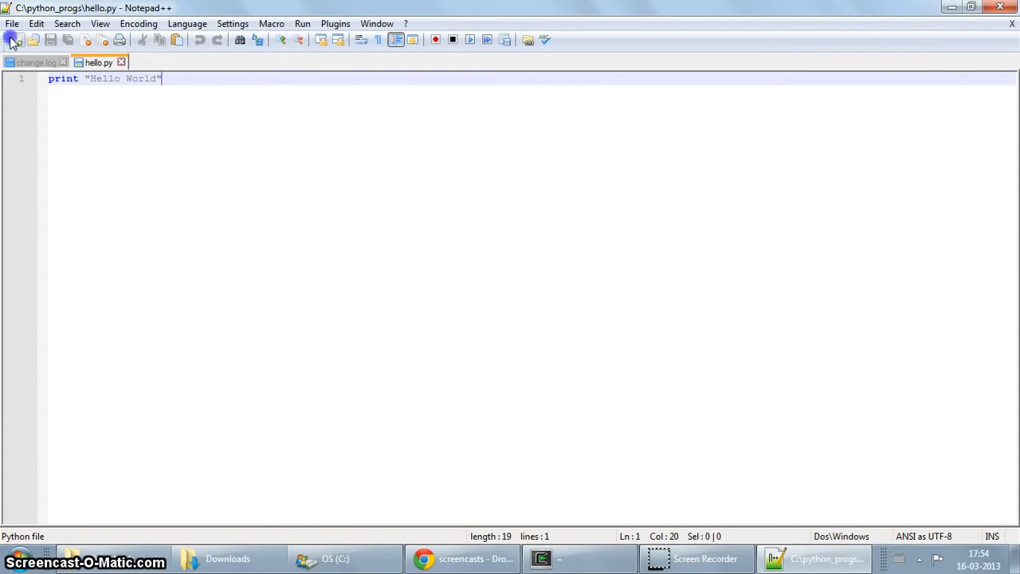
{"action": "left_click", "coordinate": [14, 40]}
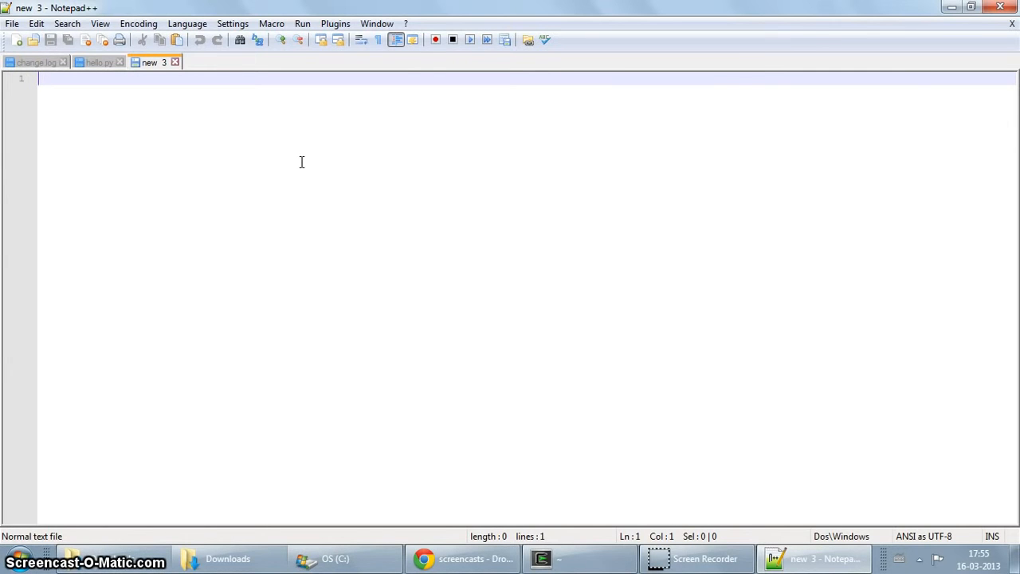
Step: Write #include <stdio.h> and the main(int argc, char **argv) signature with its opening brace
{"action": "type", "text": "#1"}
{"action": "type", "text": "int main"}
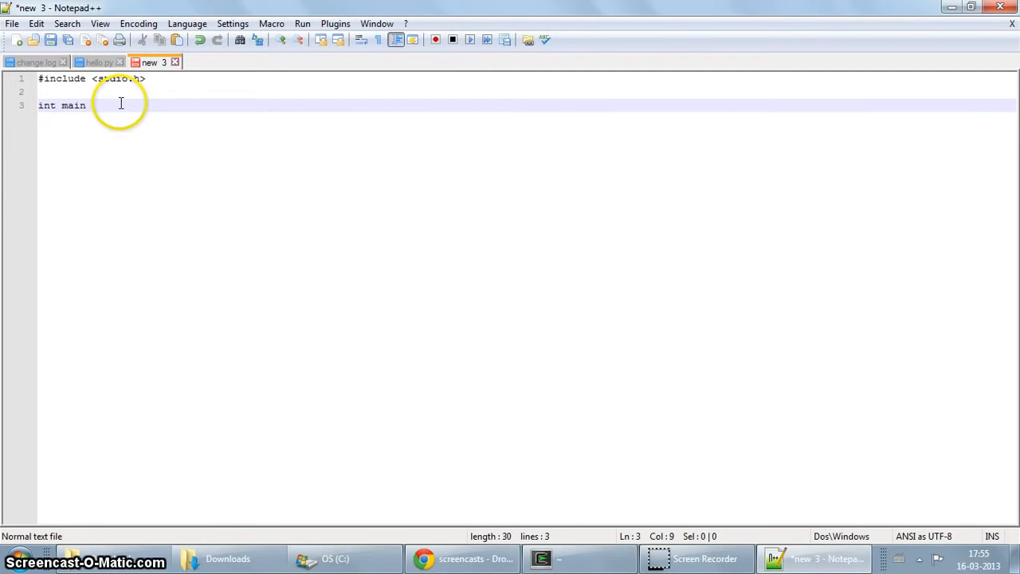
{"action": "type", "text": "(int argc, d"}
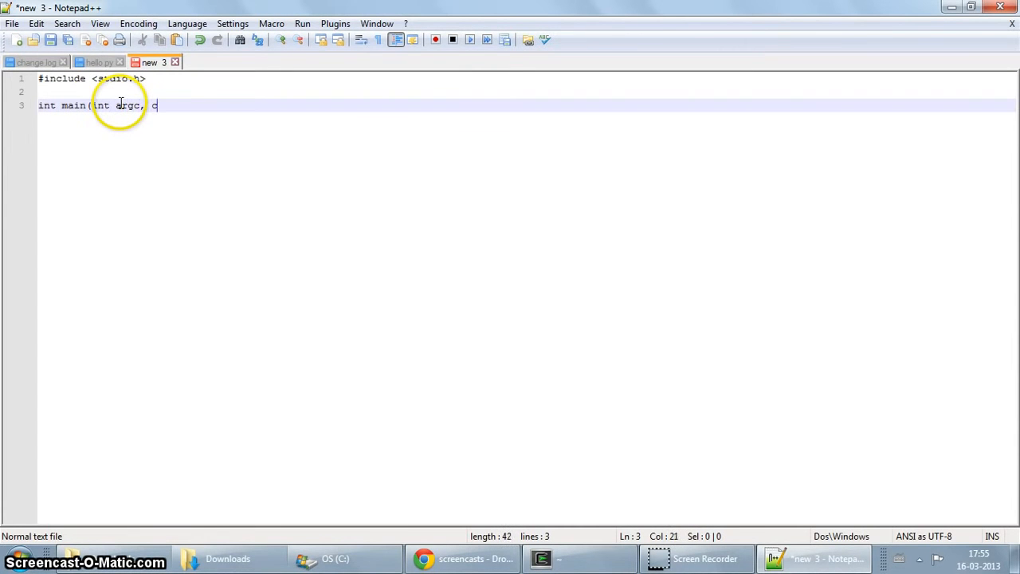
{"action": "type", "text": "har **argv"}
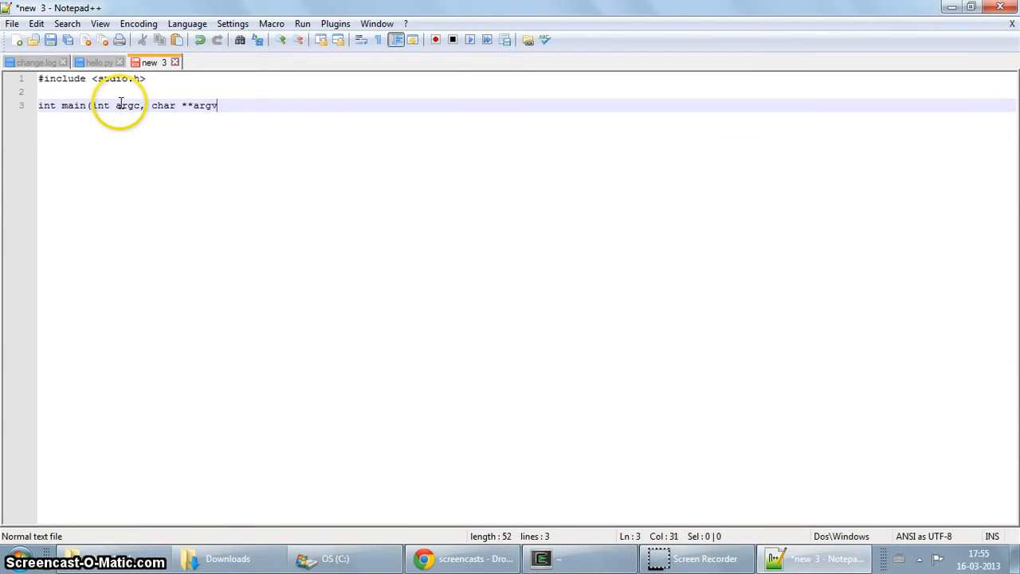
{"action": "type", "text": ")"}
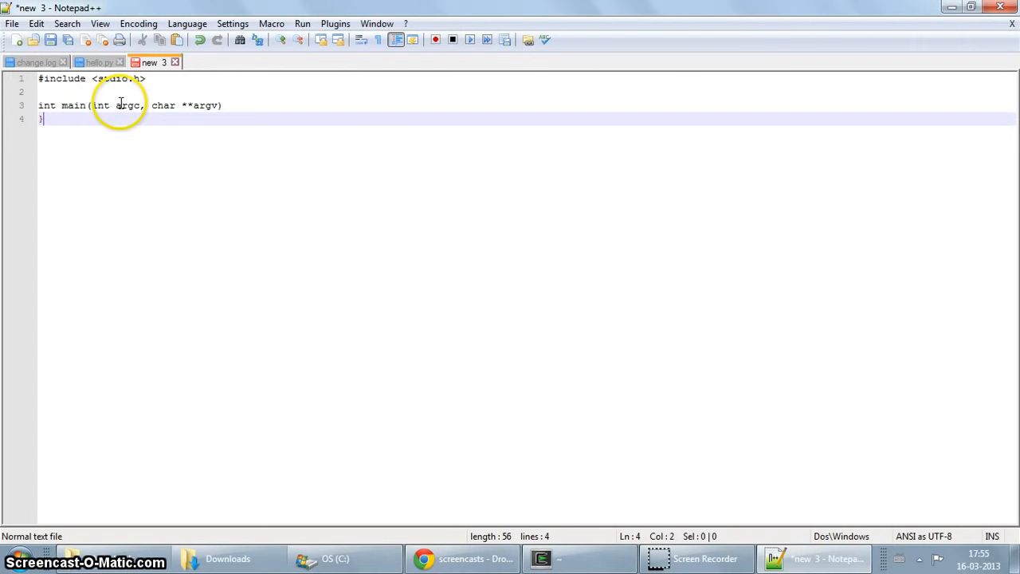
{"action": "type", "text": "{"}
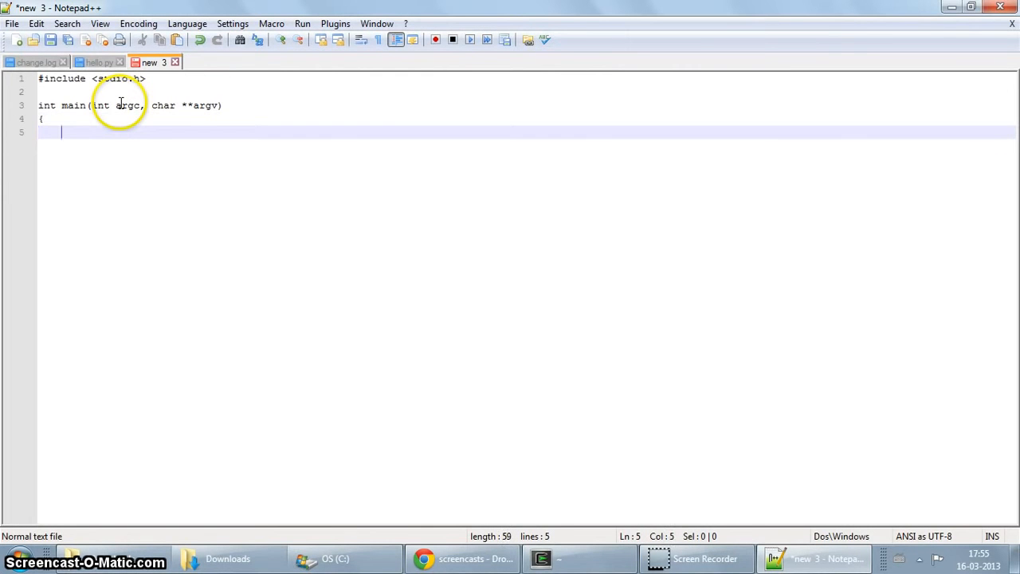
Step: Add a printf printing "Hello World from C with the help of Cygwin!\n"
{"action": "type", "text": "printf"}
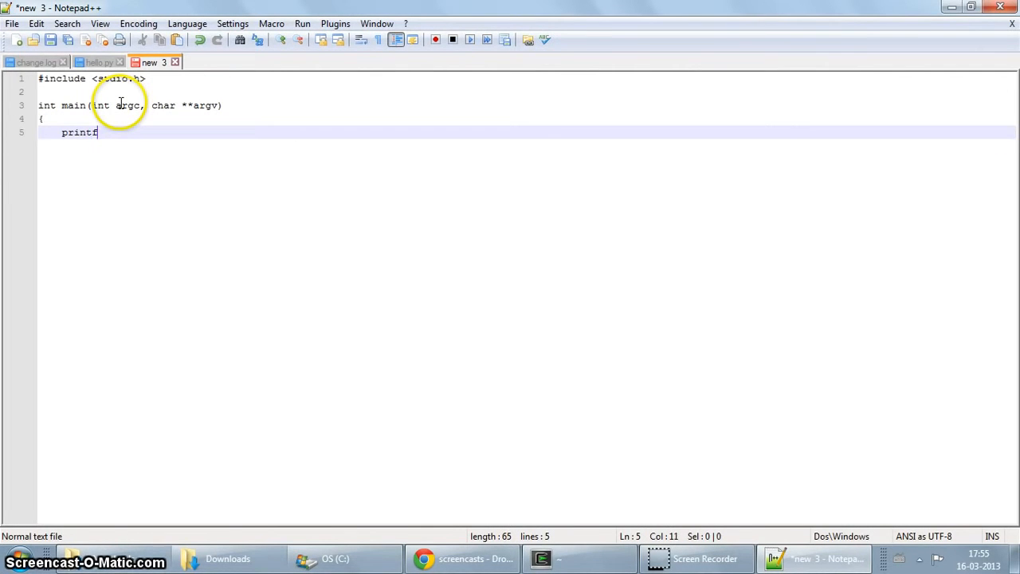
{"action": "type", "text": "(\""}
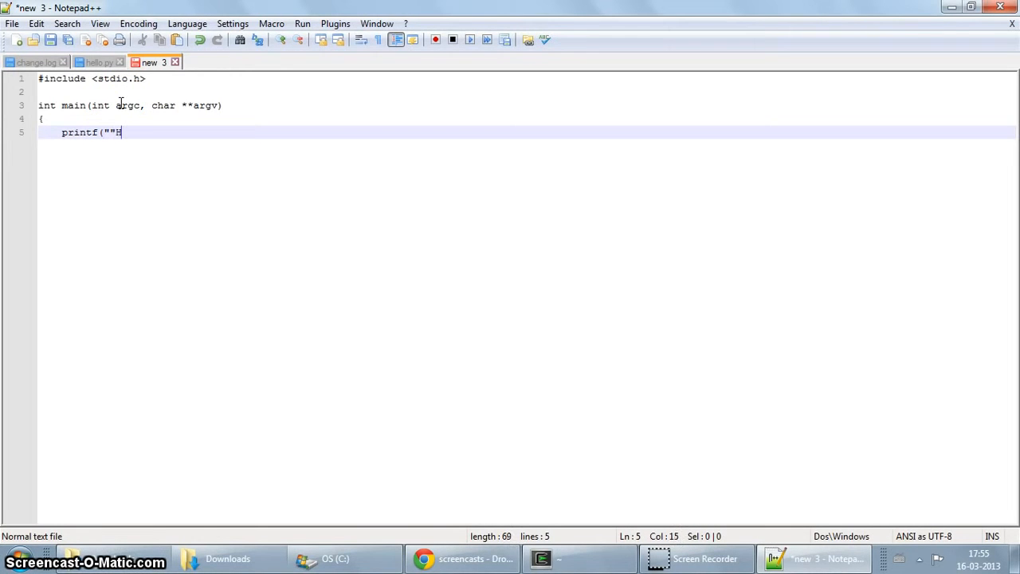
{"action": "type", "text": "Hello Wo"}
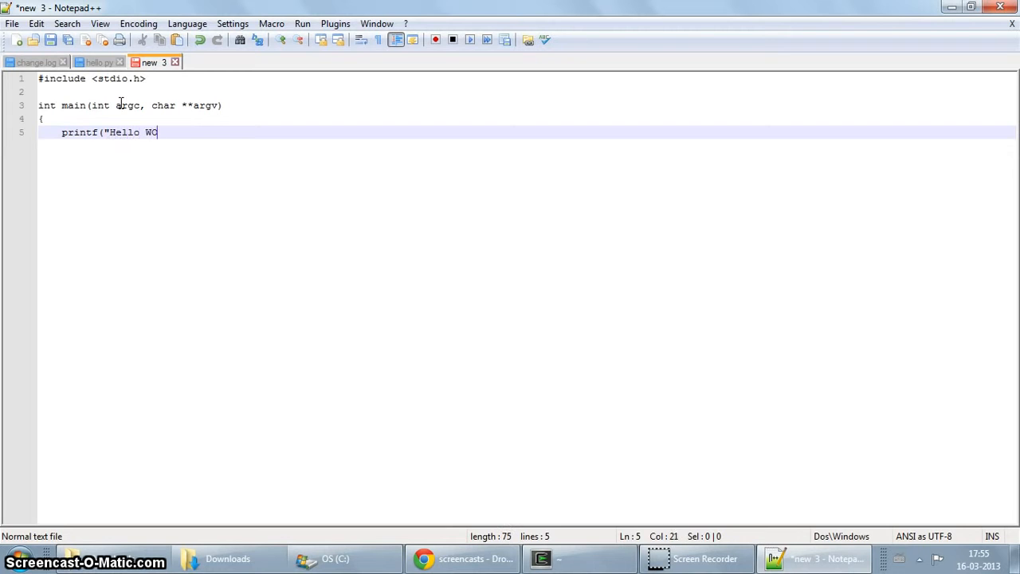
{"action": "type", "text": "rld"}
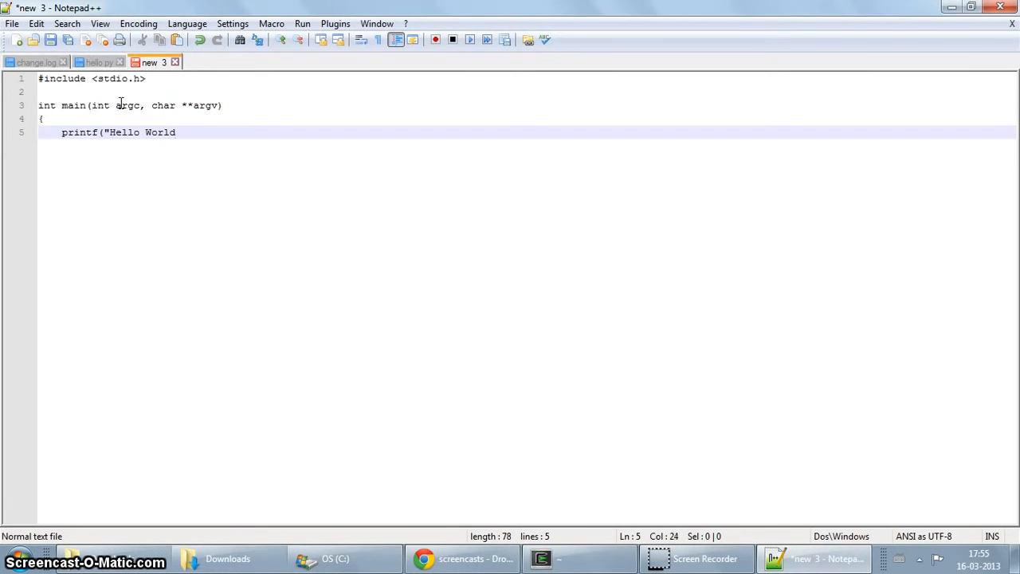
{"action": "type", "text": "from CYgw"}
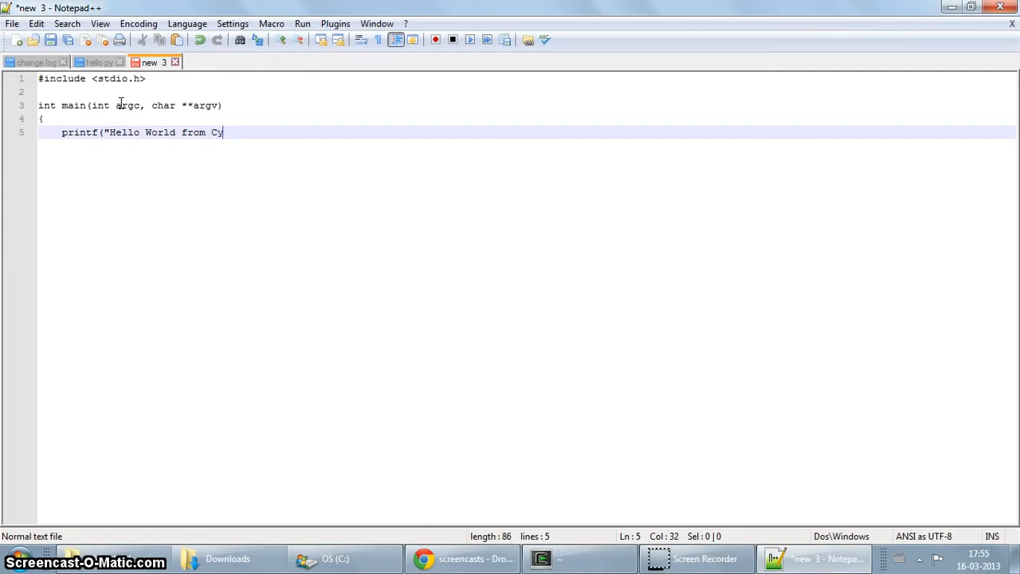
{"action": "type", "text": "with the help of"}
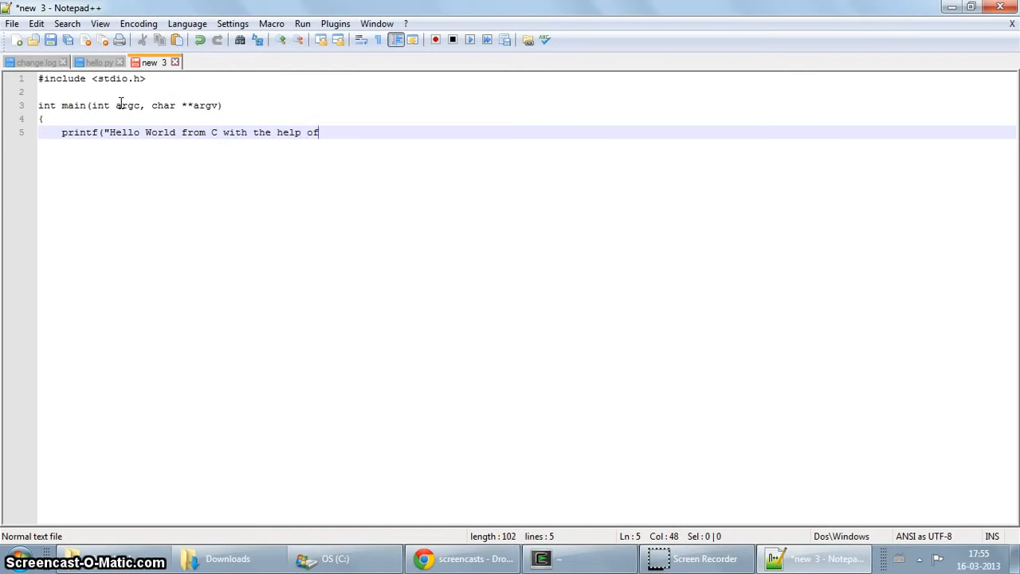
{"action": "type", "text": "Cygwin"}
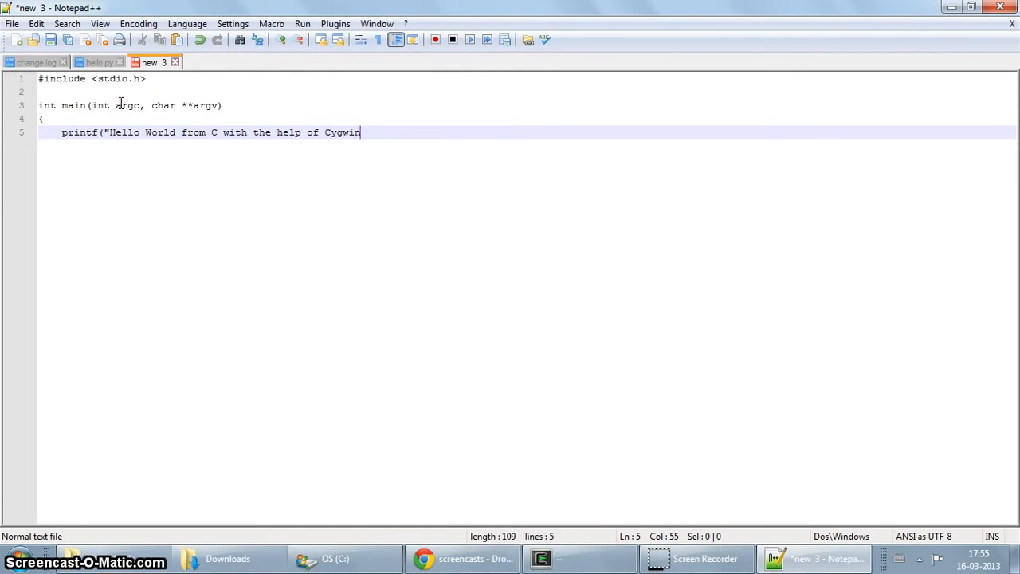
{"action": "type", "text": "\\n!"}
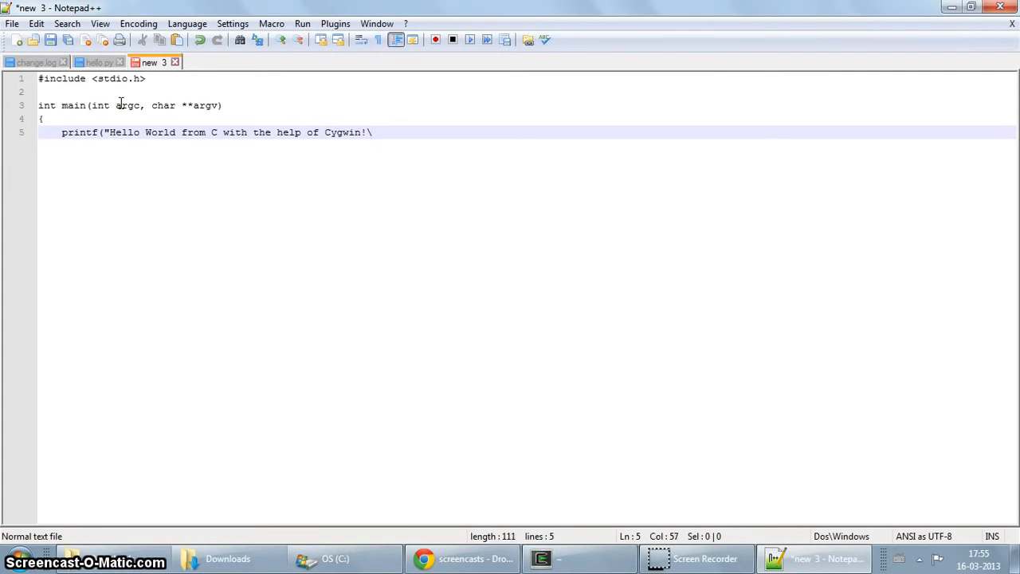
{"action": "type", "text": "n\"\""}
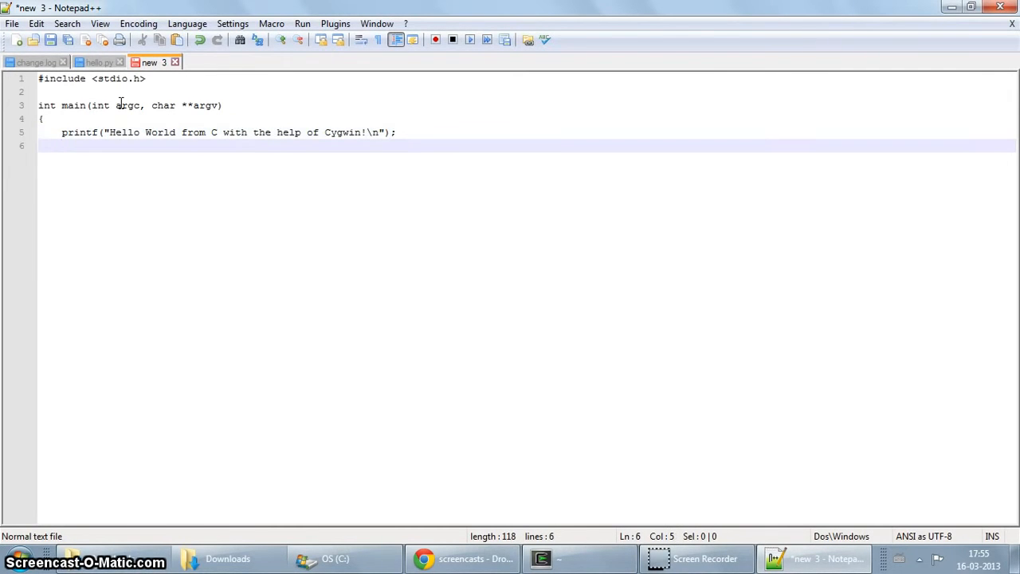
Step: Finish main with return 0 and the closing brace
{"action": "type", "text": "return 0;"}
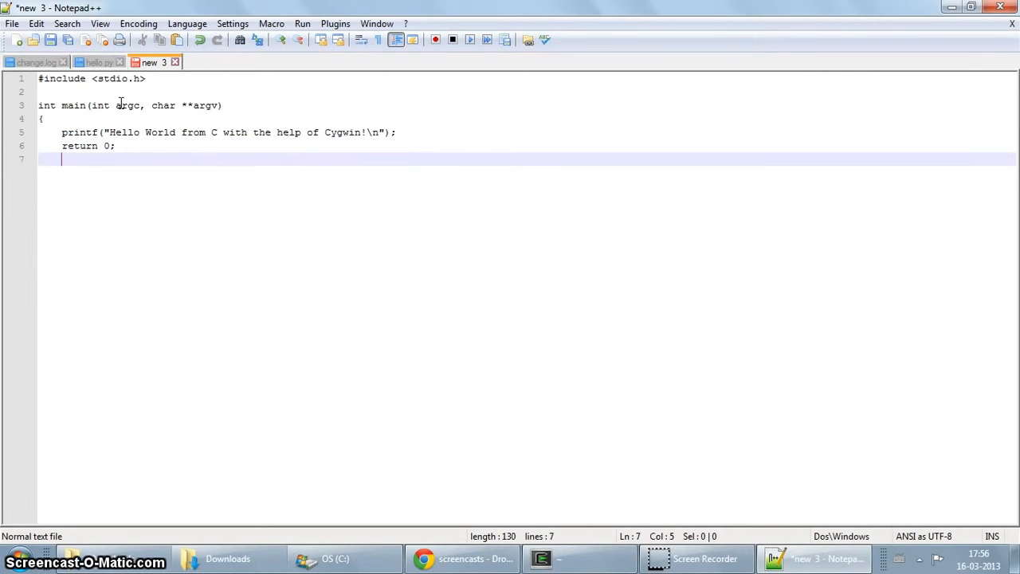
{"action": "type", "text": "}"}
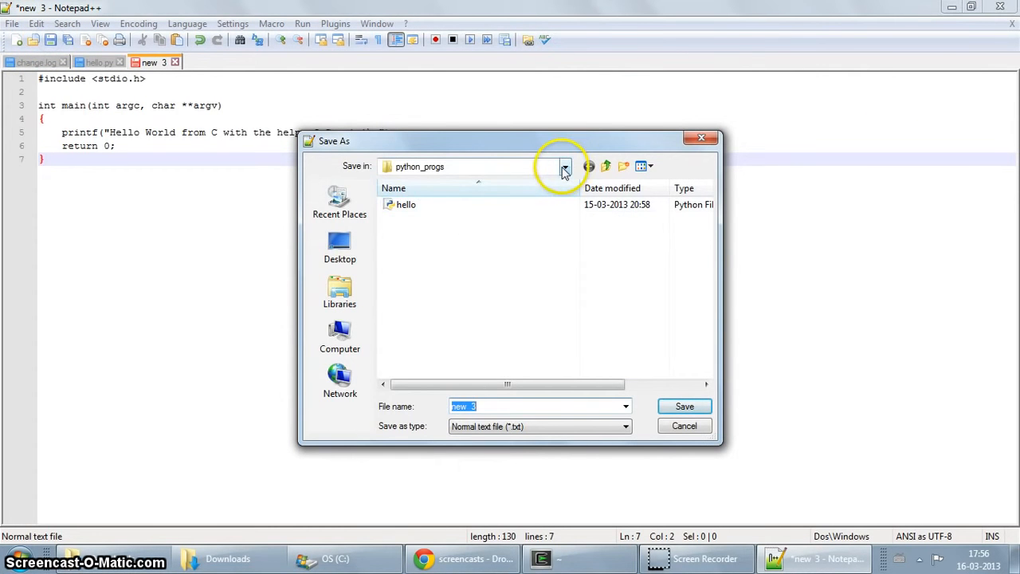
Step: Save the program as hello.c in a new c_progs folder on the C drive
{"action": "left_click", "coordinate": [564, 166]}
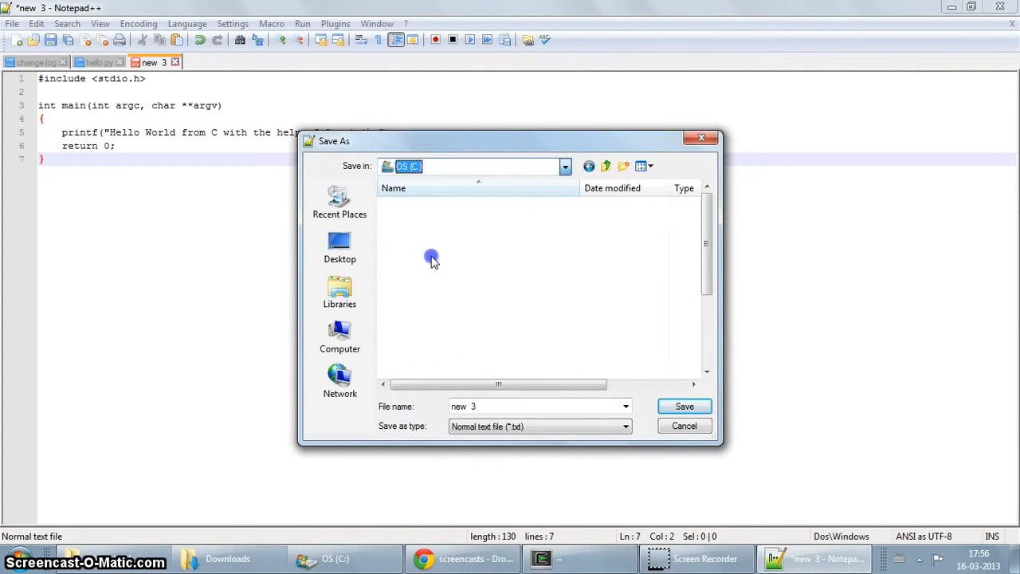
{"action": "left_click", "coordinate": [624, 165]}
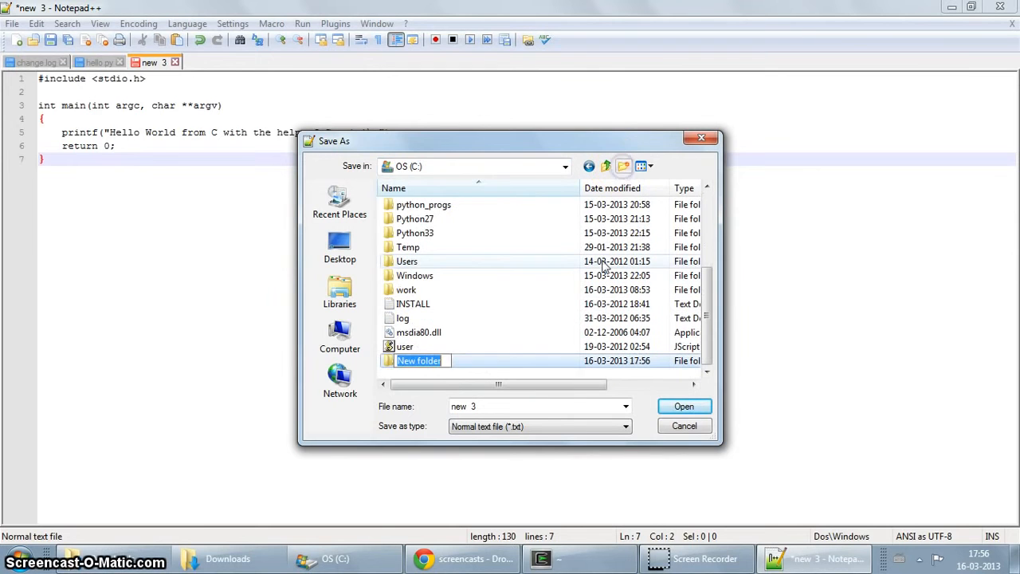
{"action": "type", "text": "c_progs"}
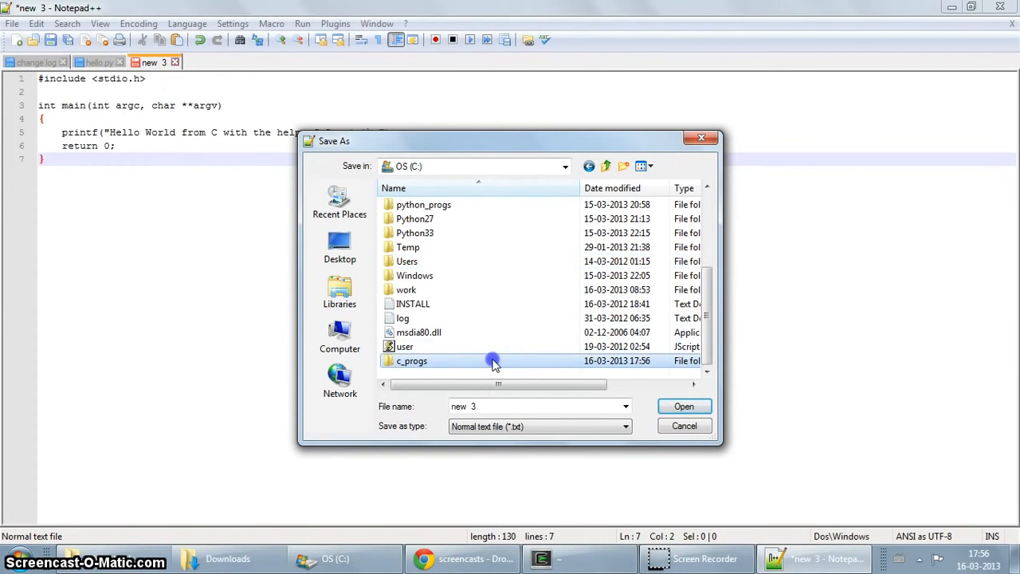
{"action": "double_click", "coordinate": [411, 360]}
{"action": "type", "text": "hello.c"}
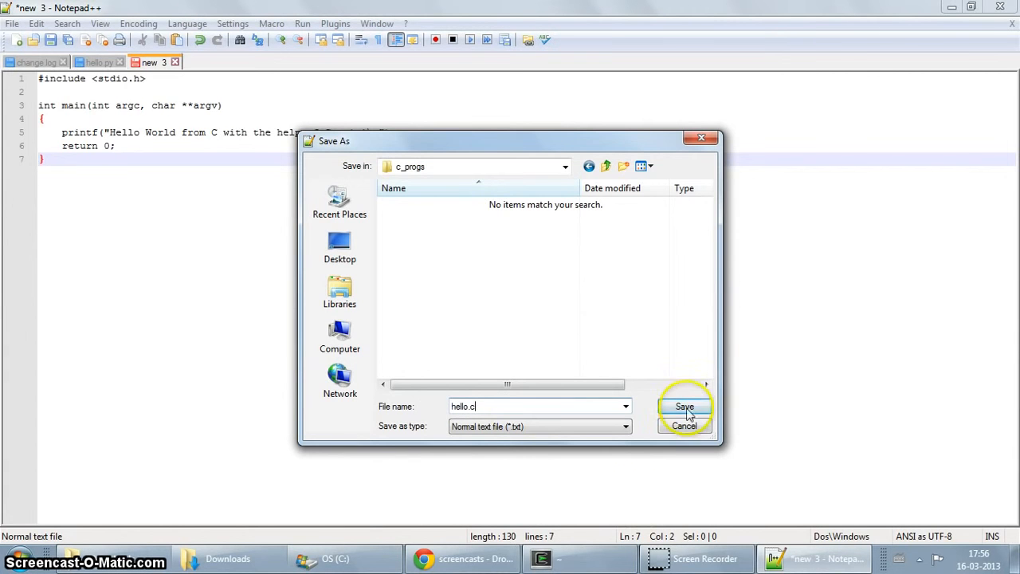
{"action": "left_click", "coordinate": [685, 406]}
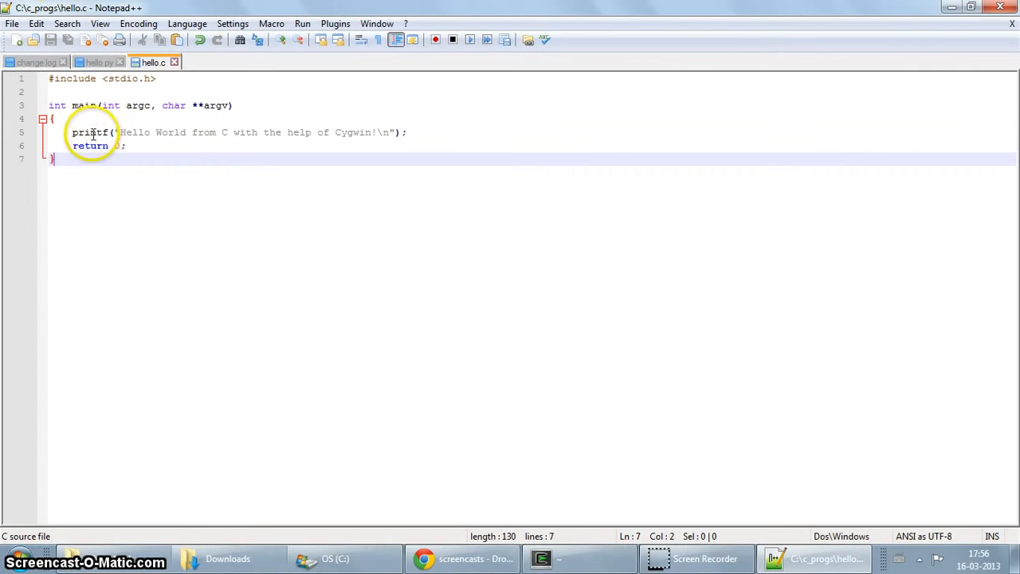
{"action": "mouse_move", "coordinate": [102, 105]}
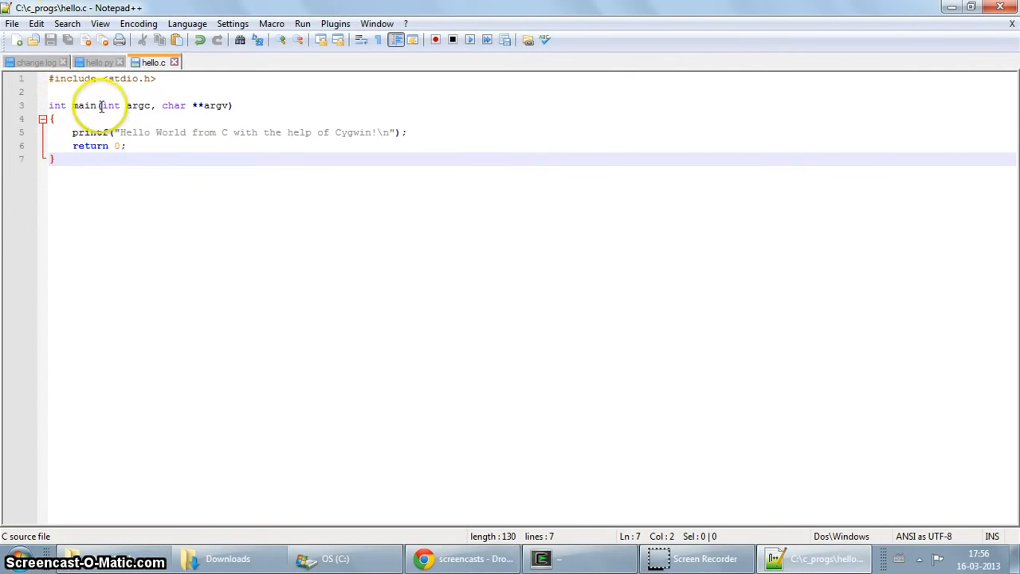
{"action": "left_click", "coordinate": [58, 106]}
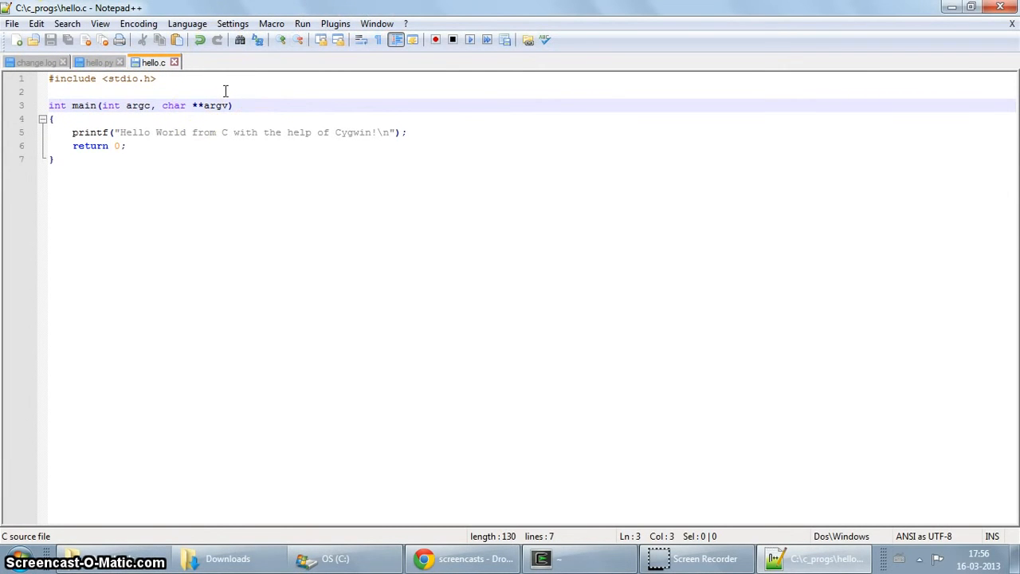
{"action": "mouse_move", "coordinate": [347, 307]}
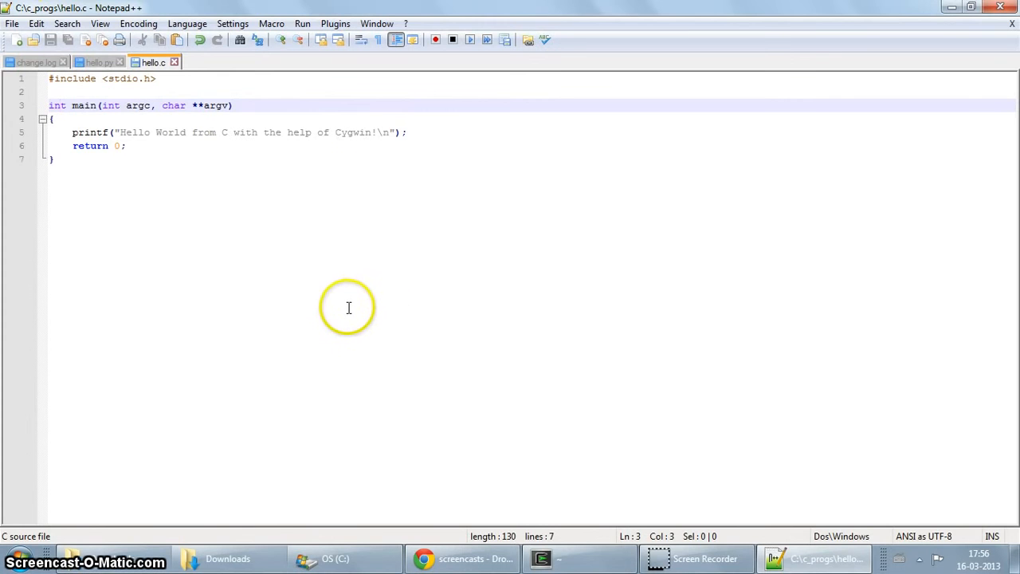
{"action": "mouse_move", "coordinate": [390, 13]}
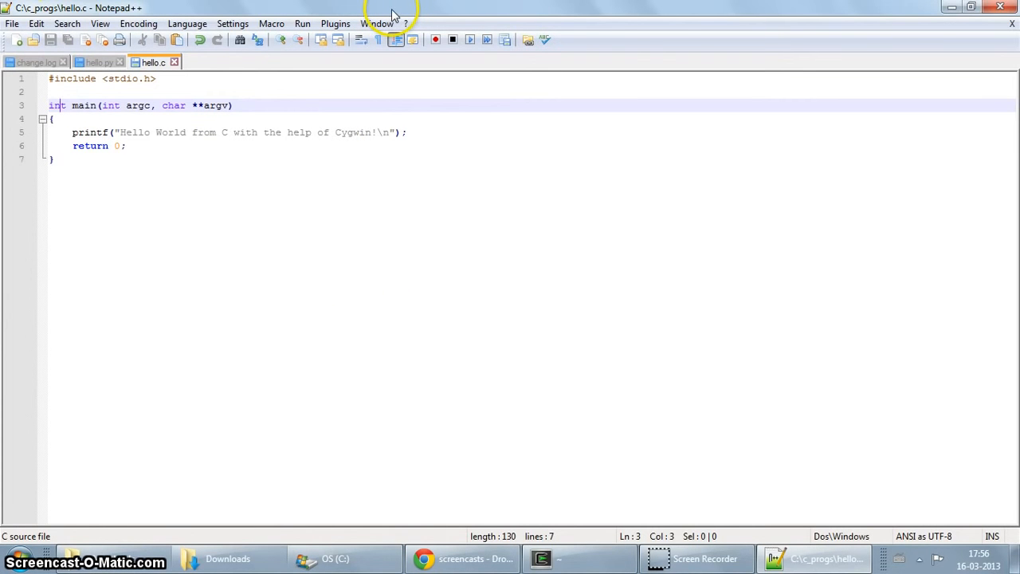
{"action": "mouse_move", "coordinate": [566, 14]}
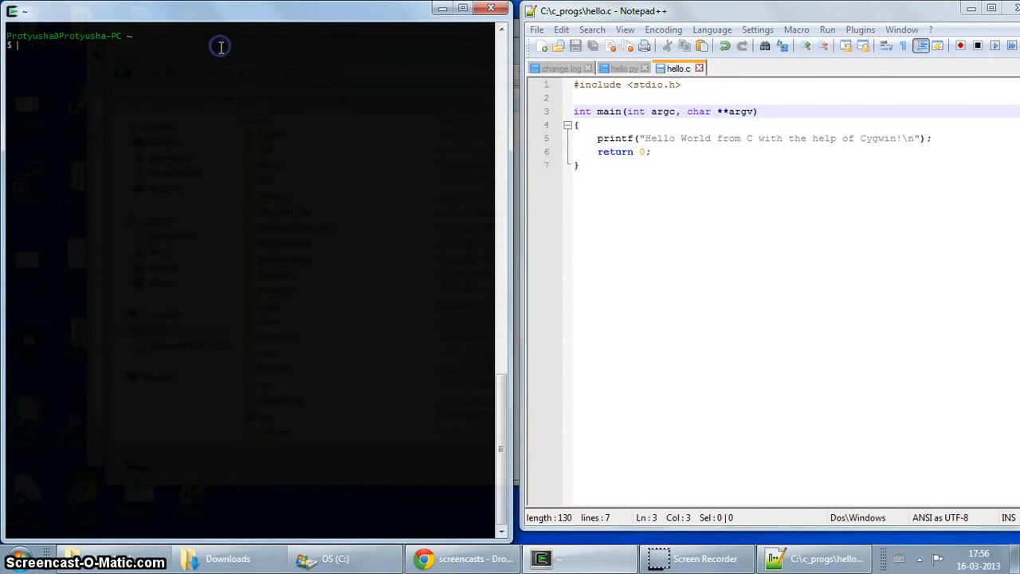
{"action": "mouse_move", "coordinate": [249, 150]}
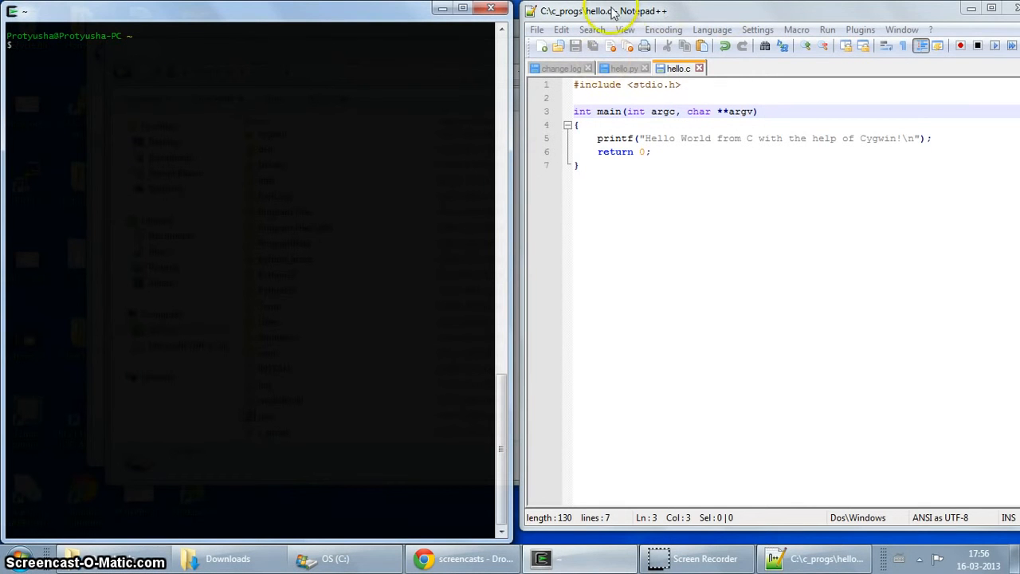
{"action": "mouse_move", "coordinate": [625, 32]}
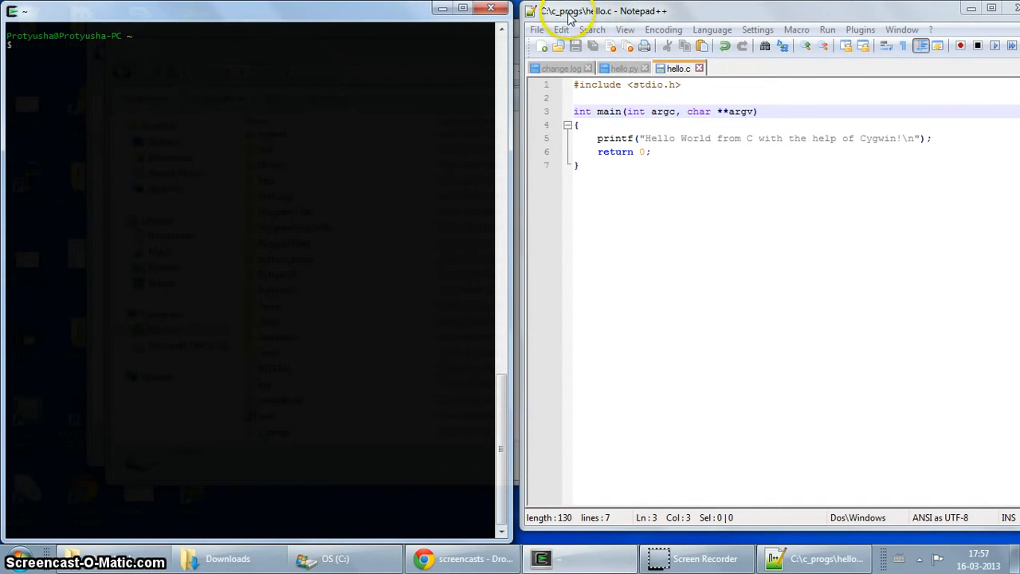
Step: Run pwd to show the home directory /home/Pratyusha
{"action": "type", "text": "p"}
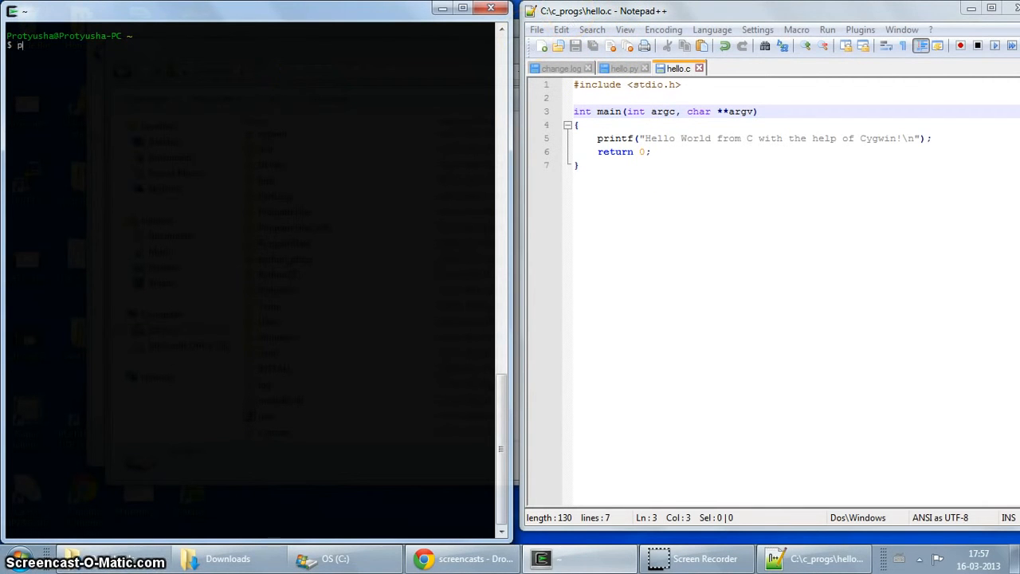
{"action": "type", "text": "wd"}
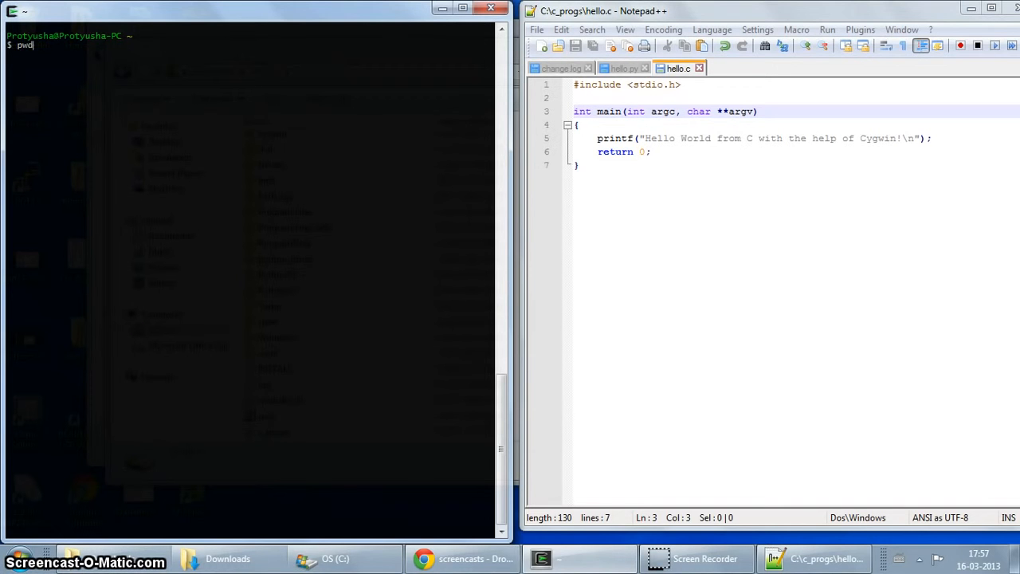
{"action": "key", "text": "Return"}
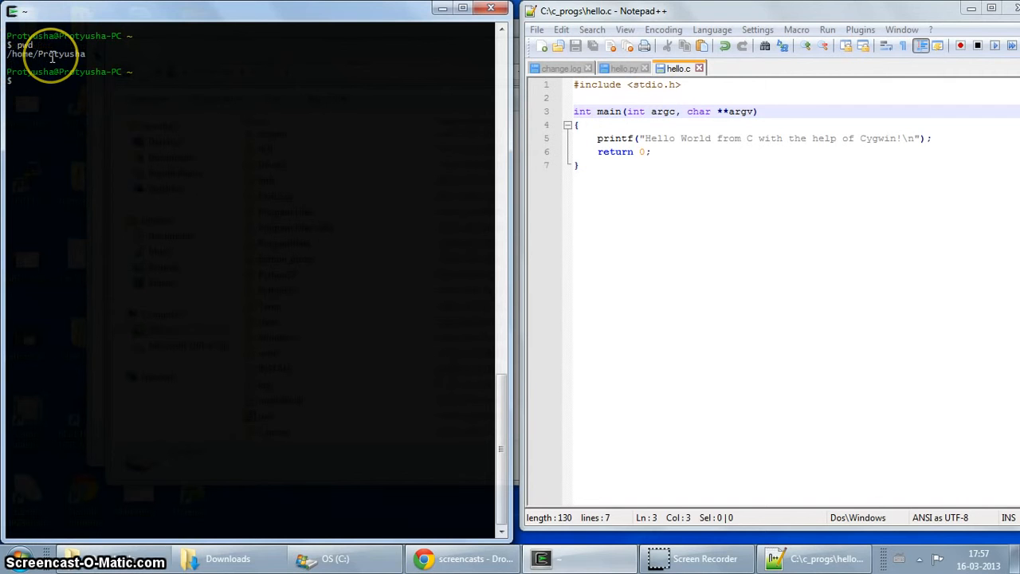
{"action": "key", "text": "Return"}
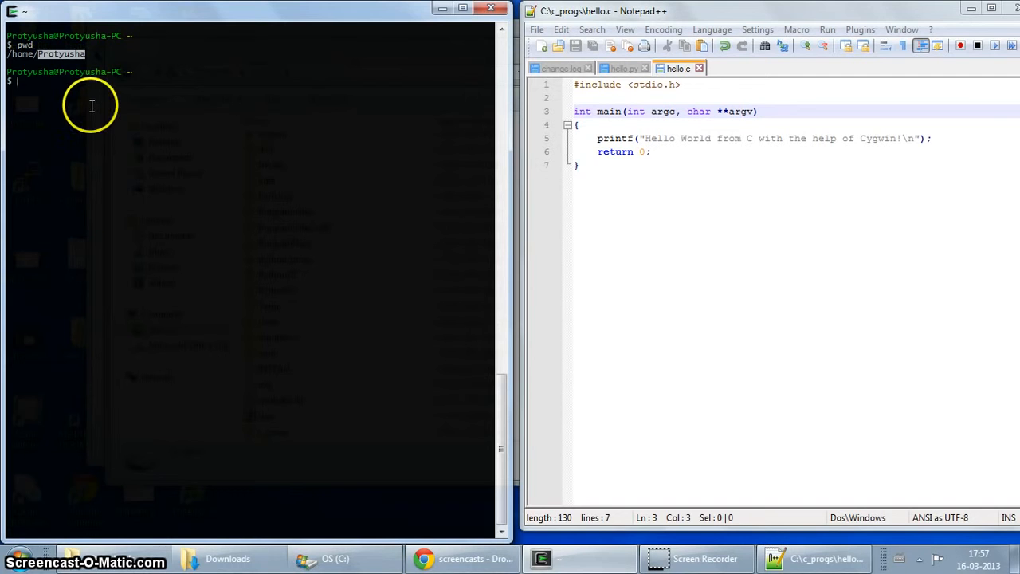
{"action": "mouse_move", "coordinate": [91, 109]}
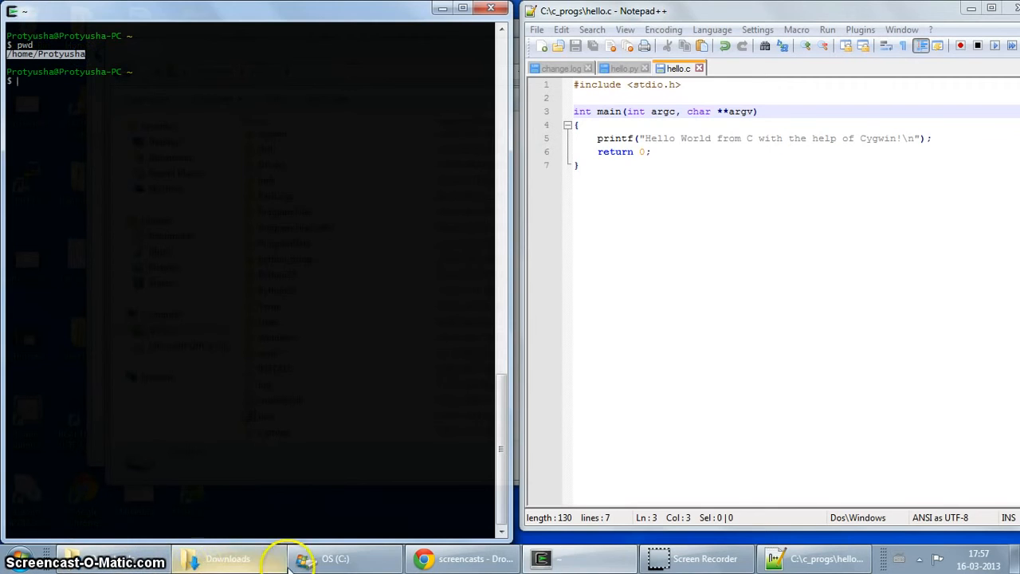
{"action": "left_click", "coordinate": [334, 557]}
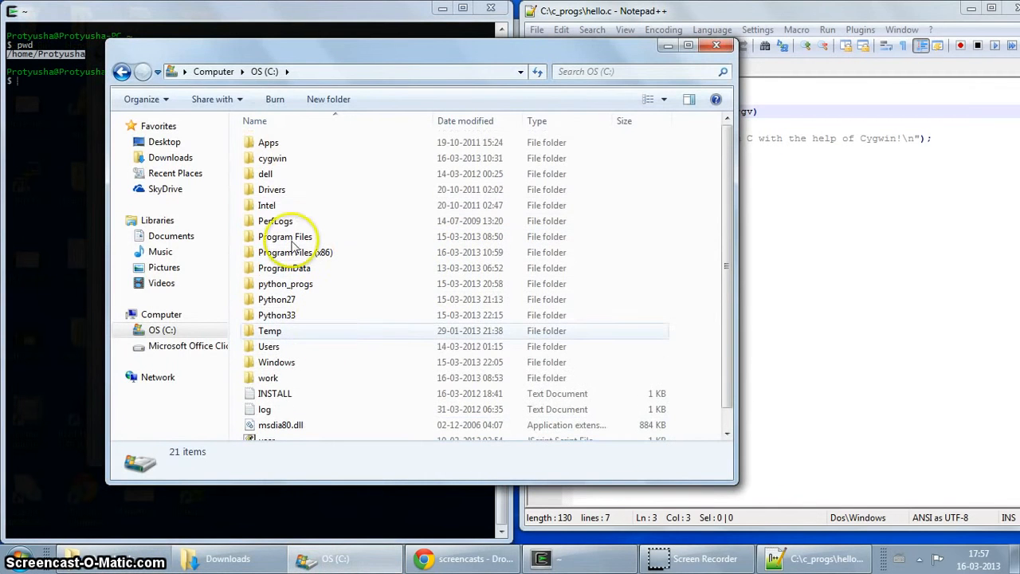
{"action": "scroll", "scroll_direction": "down", "scroll_amount": 3}
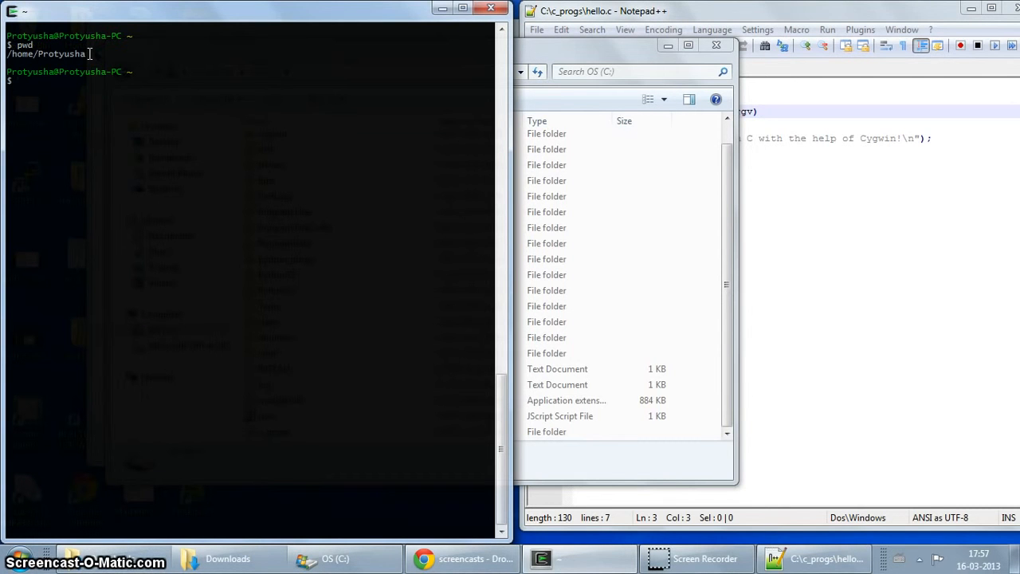
{"action": "mouse_move", "coordinate": [432, 37]}
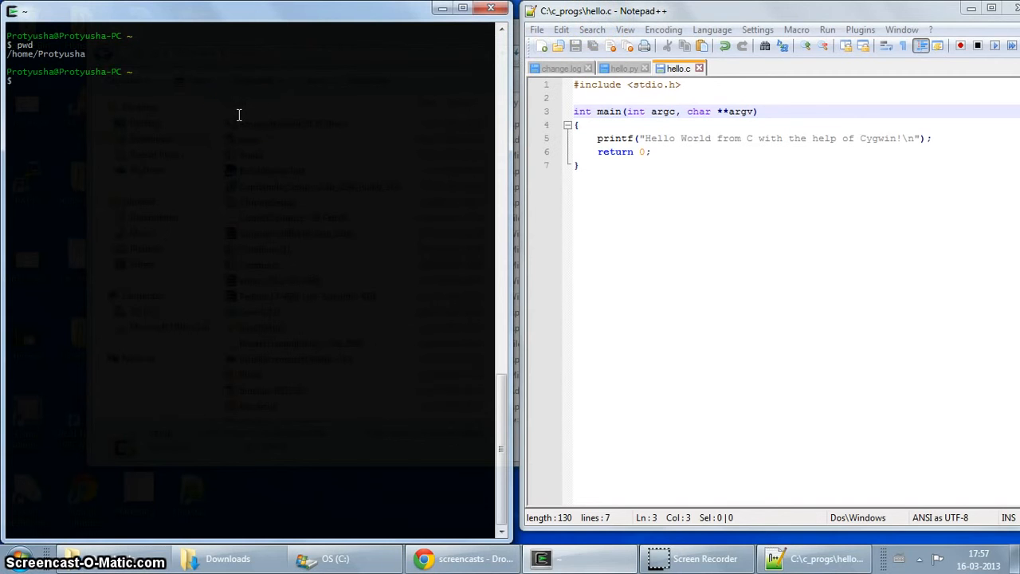
Step: Change into /cygdrive/c and list its contents
{"action": "type", "text": "cd /"}
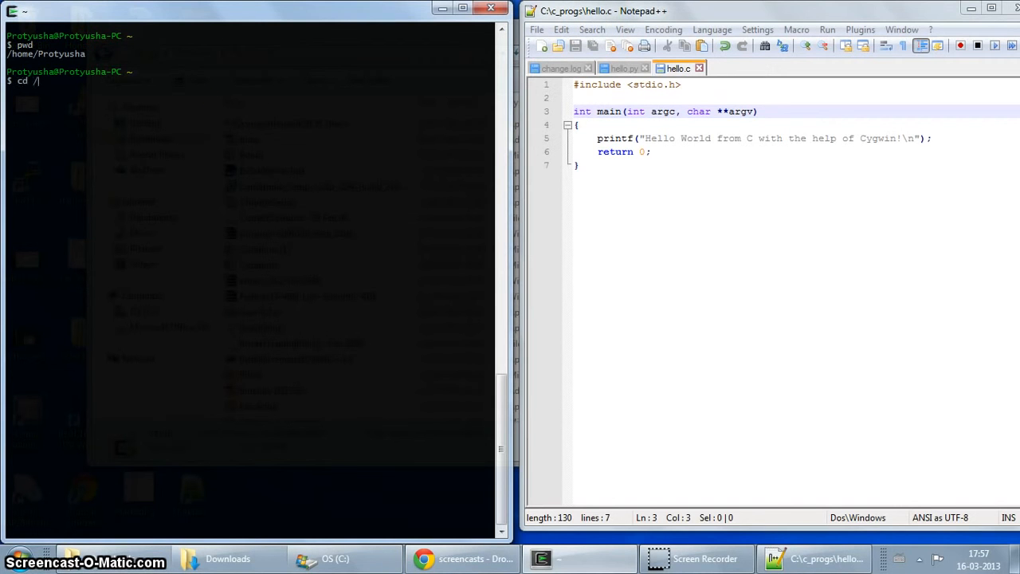
{"action": "type", "text": "cyg"}
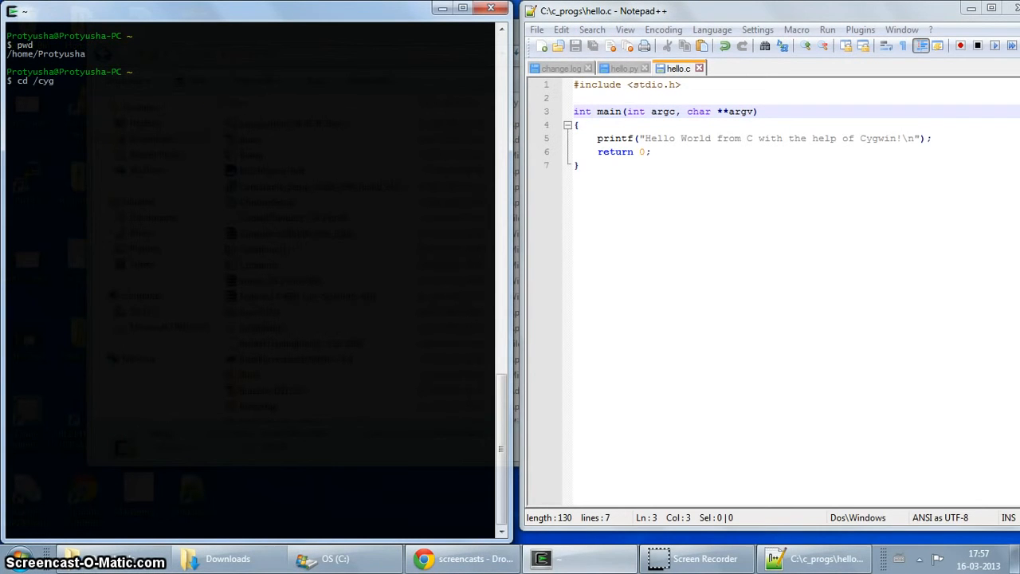
{"action": "type", "text": "drive/"}
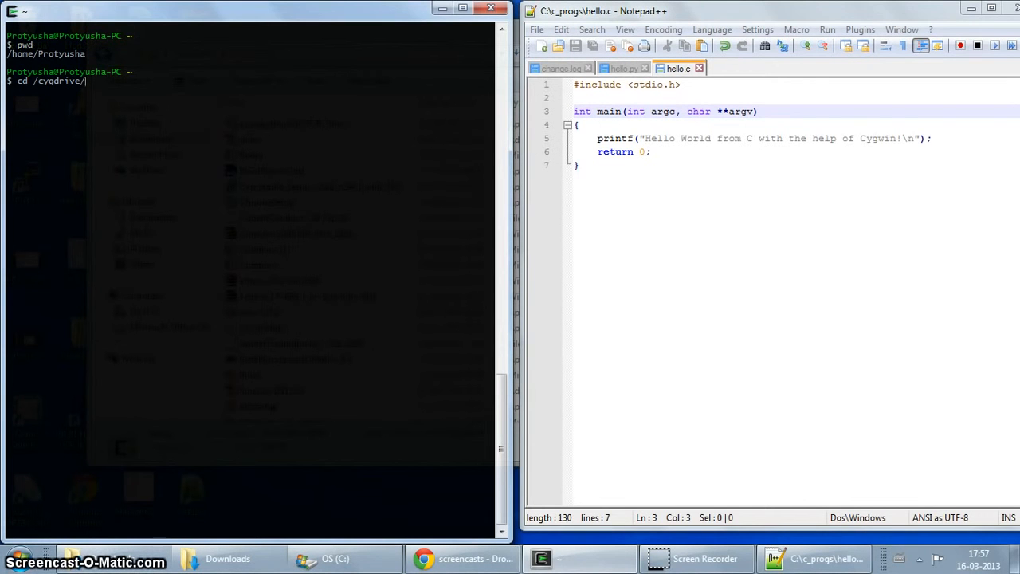
{"action": "key", "text": "Return"}
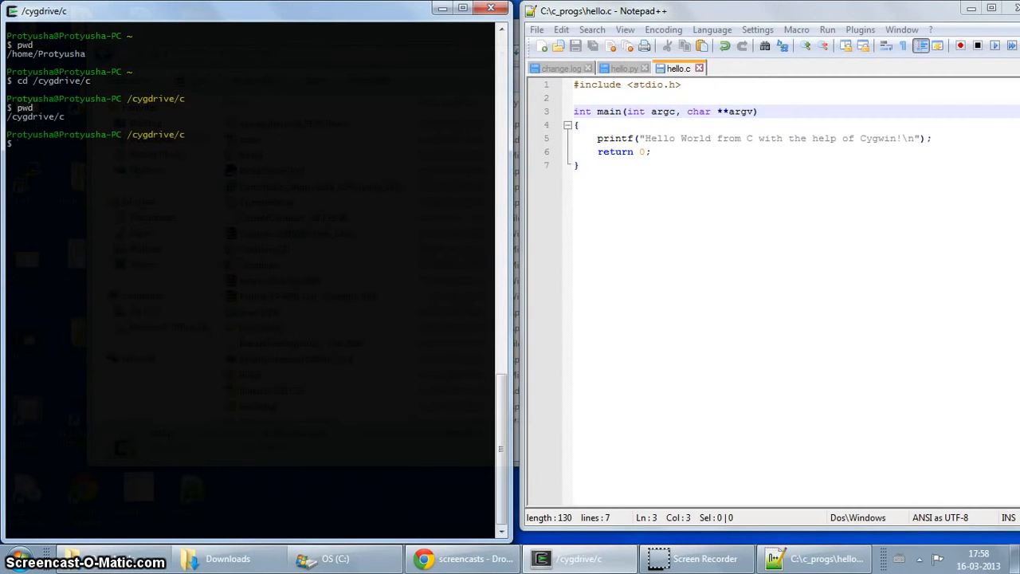
{"action": "type", "text": "di"}
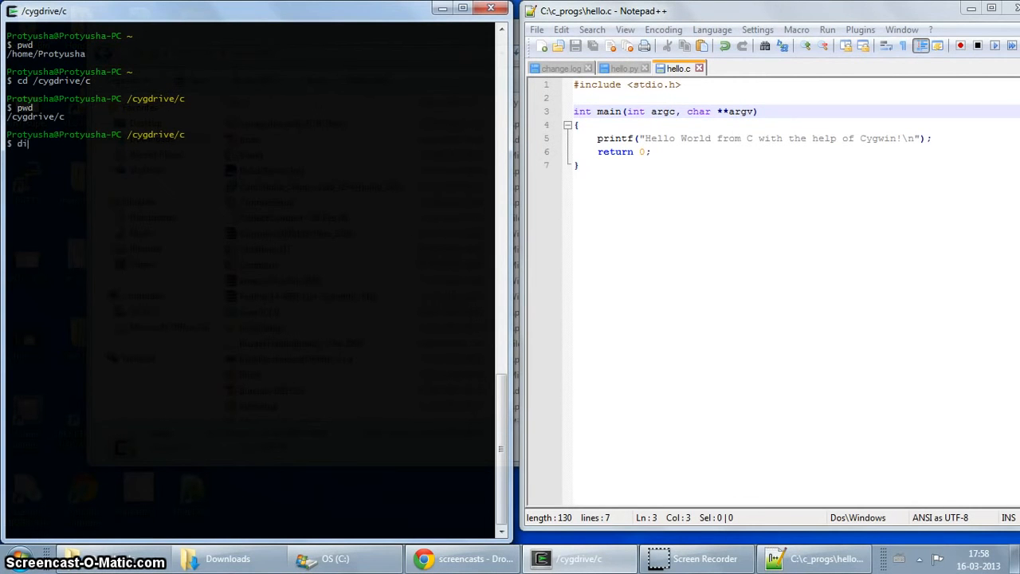
{"action": "key", "text": "Return"}
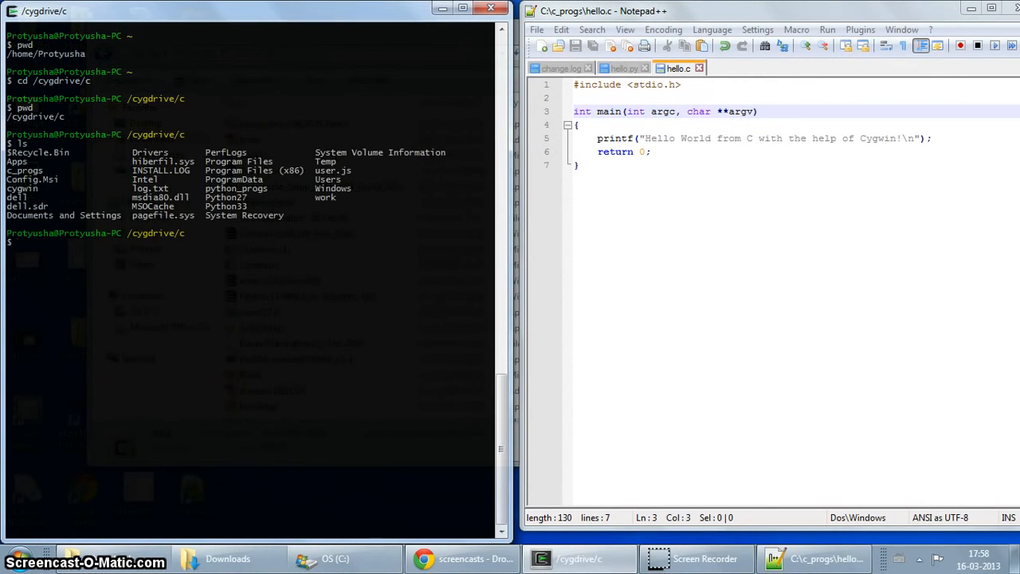
{"action": "mouse_move", "coordinate": [280, 289]}
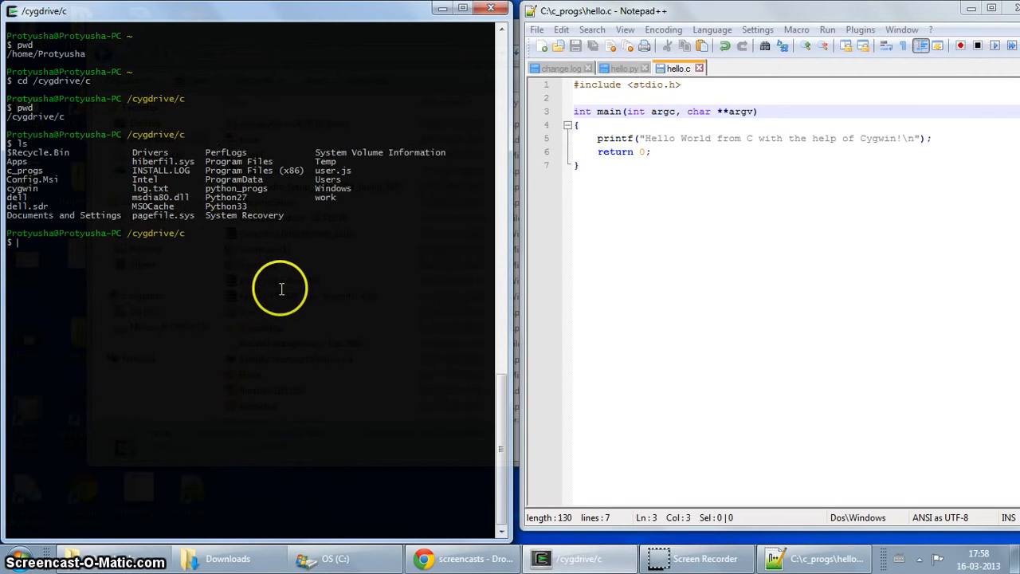
{"action": "mouse_move", "coordinate": [312, 198]}
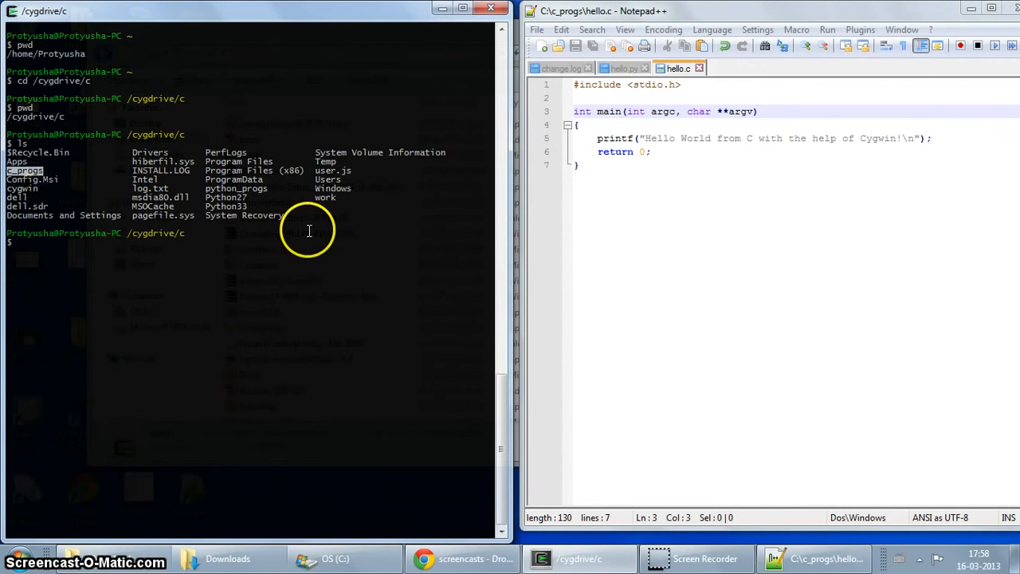
Step: Enter the c_progs folder where hello.c is stored
{"action": "type", "text": "cd c_"}
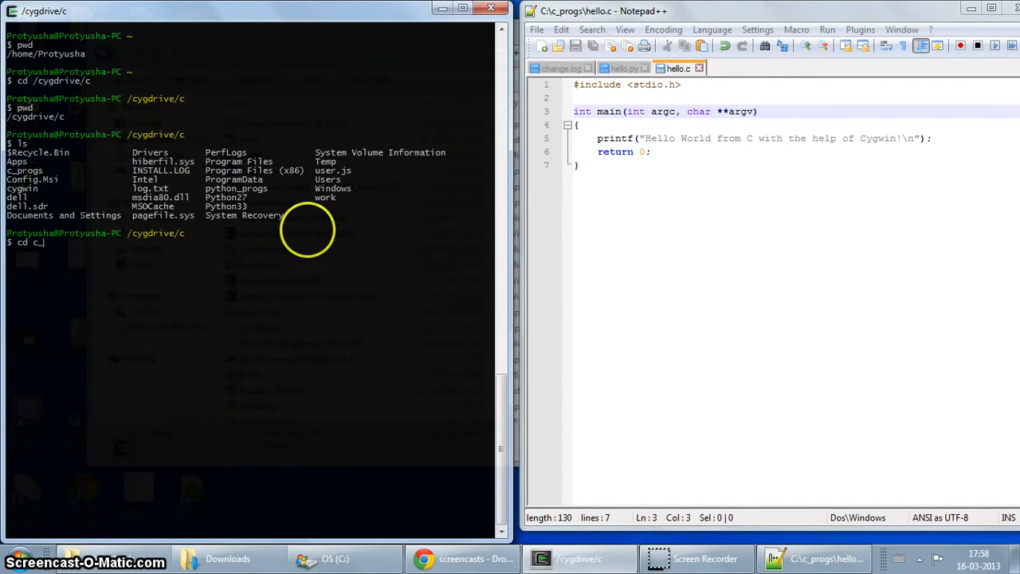
{"action": "key", "text": "Return"}
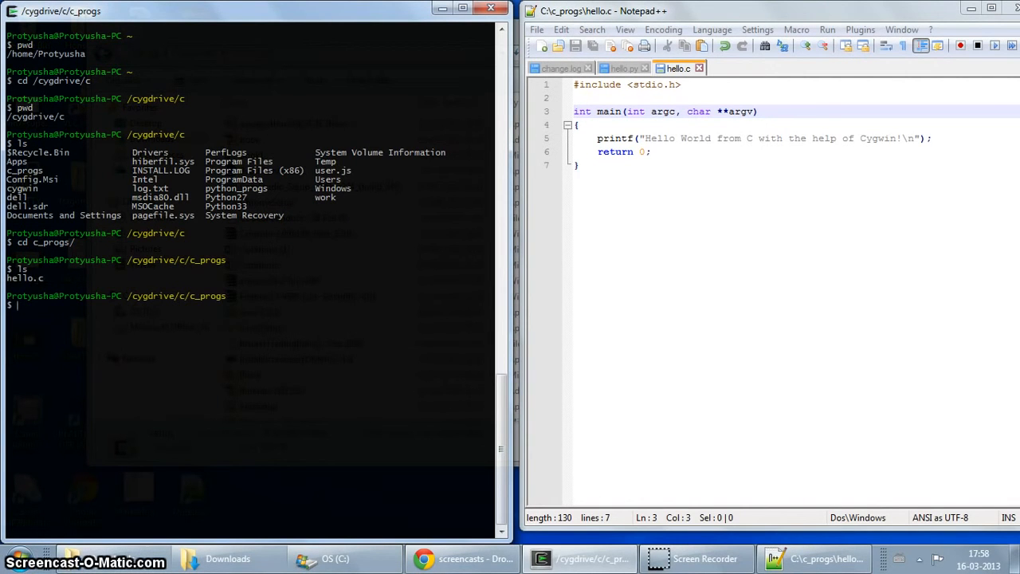
Step: Run gcc -o hello hello.c to compile the program into hello
{"action": "type", "text": "gcc -o"}
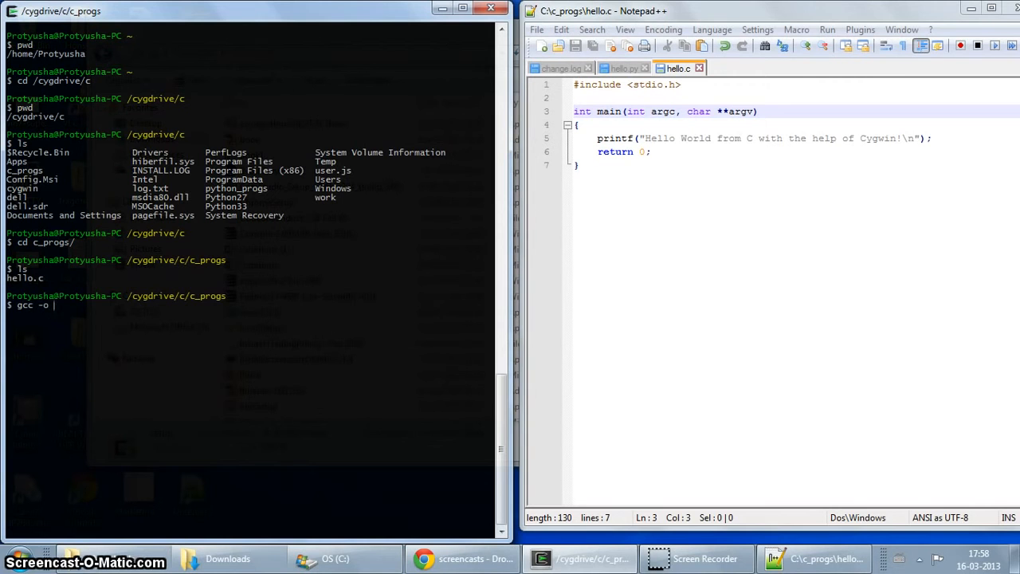
{"action": "type", "text": "hello hello.c"}
{"action": "type", "text": "./hello."}
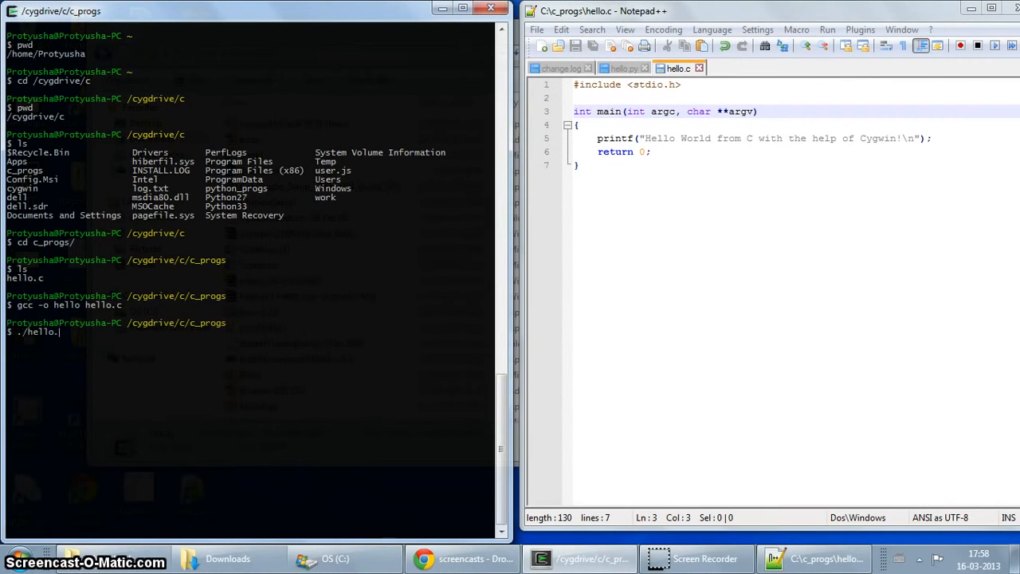
{"action": "type", "text": "exe"}
{"action": "key", "text": "Return"}
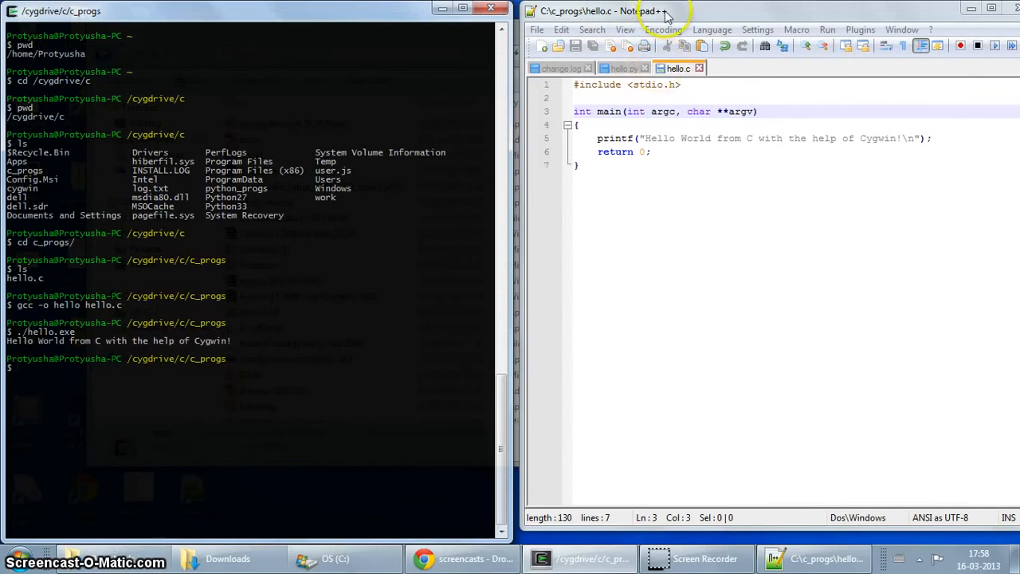
{"action": "mouse_move", "coordinate": [727, 153]}
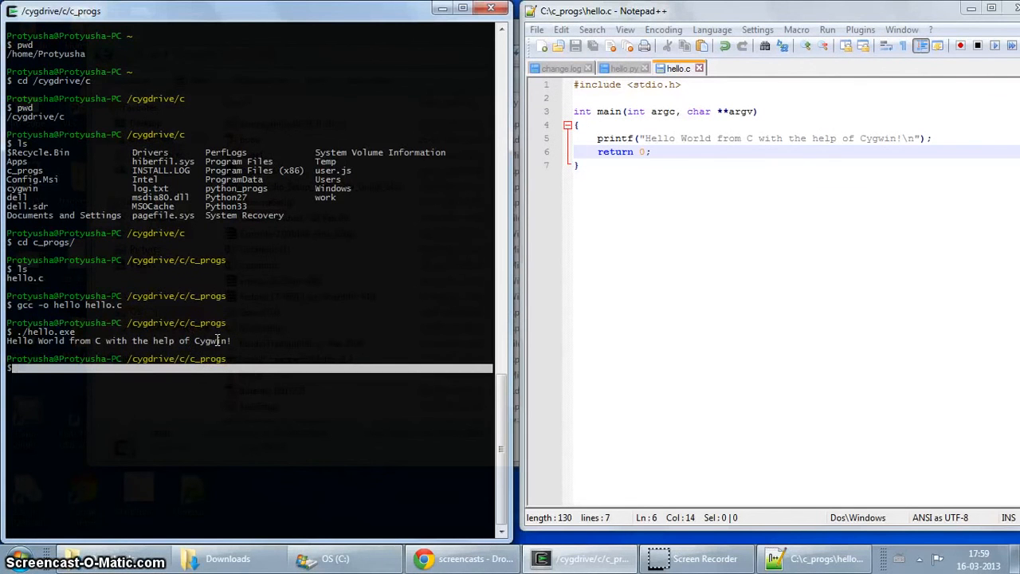
{"action": "mouse_move", "coordinate": [127, 327]}
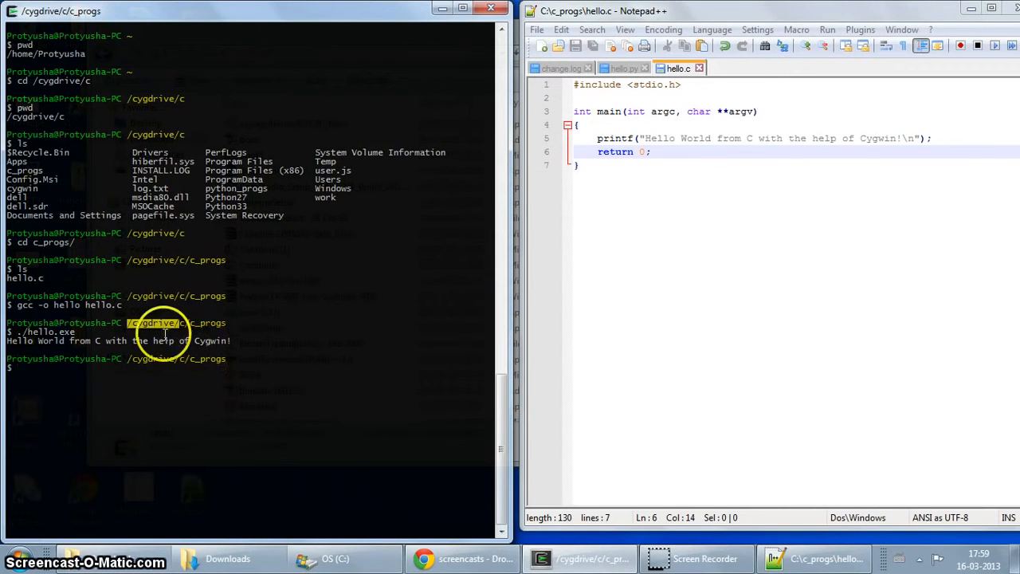
{"action": "mouse_move", "coordinate": [247, 360]}
{"action": "type", "text": "cd /cygdrive/"}
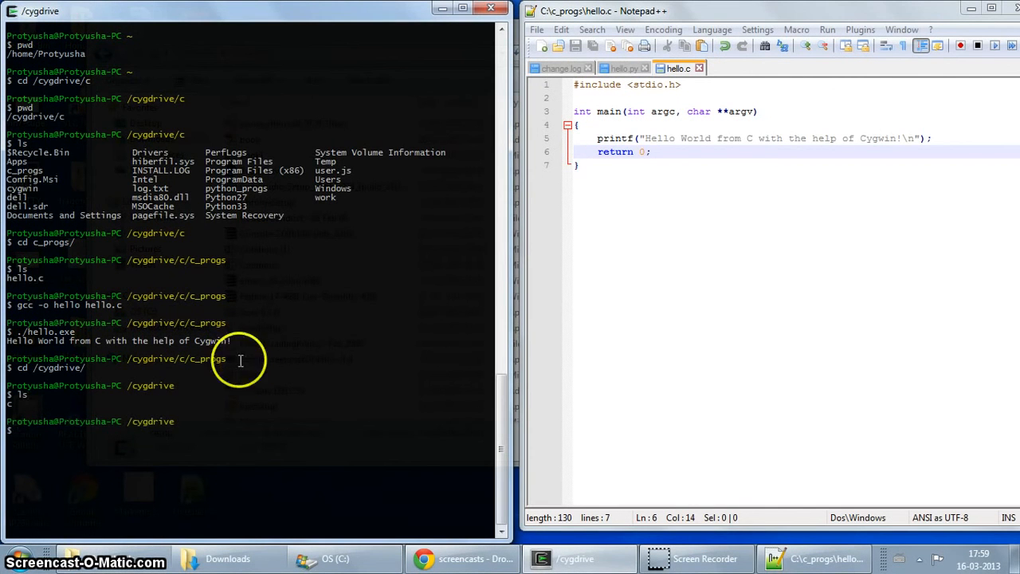
{"action": "left_click", "coordinate": [344, 558]}
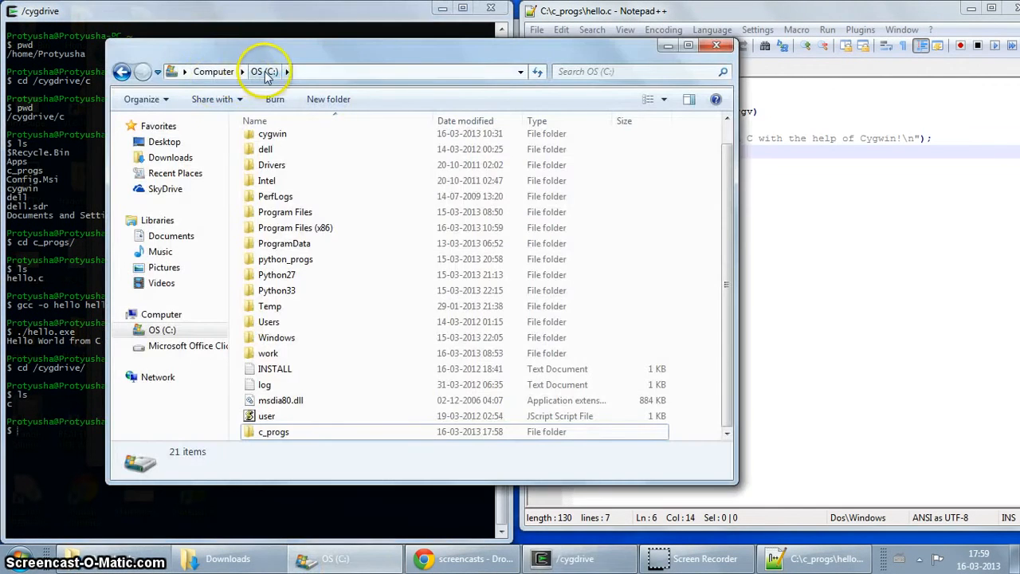
{"action": "scroll", "scroll_direction": "up", "scroll_amount": 3}
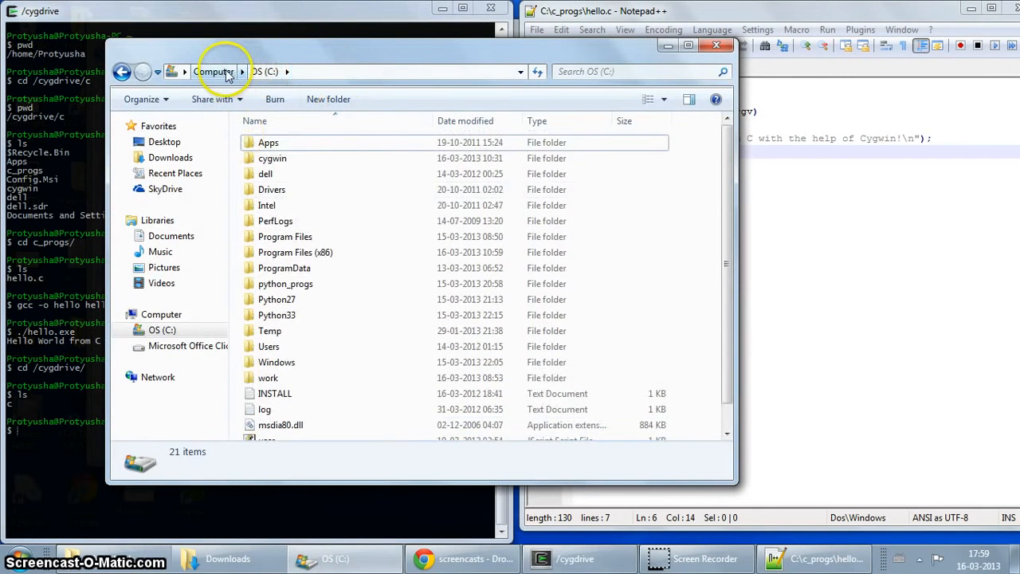
{"action": "left_click", "coordinate": [214, 72]}
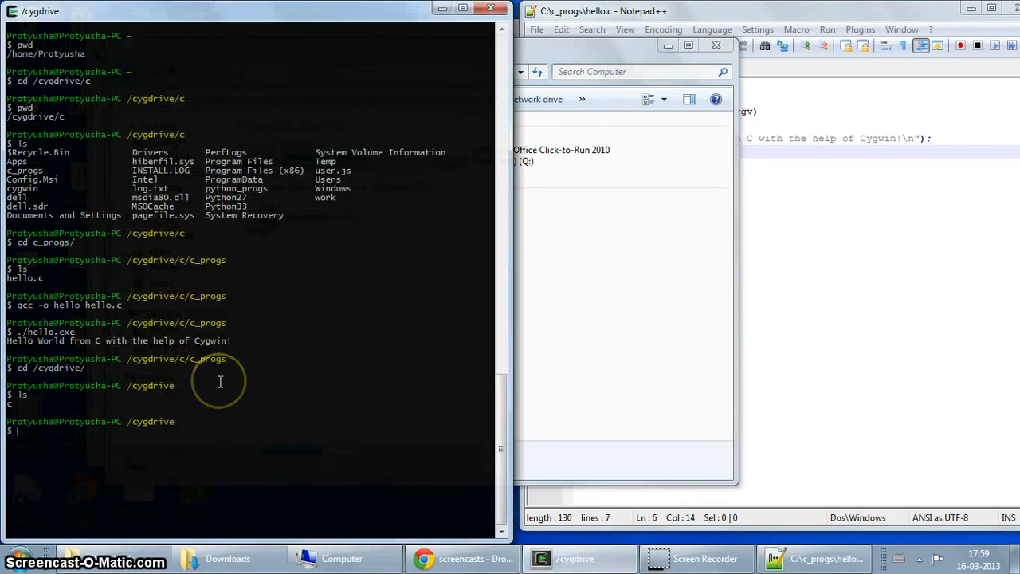
{"action": "mouse_move", "coordinate": [580, 94]}
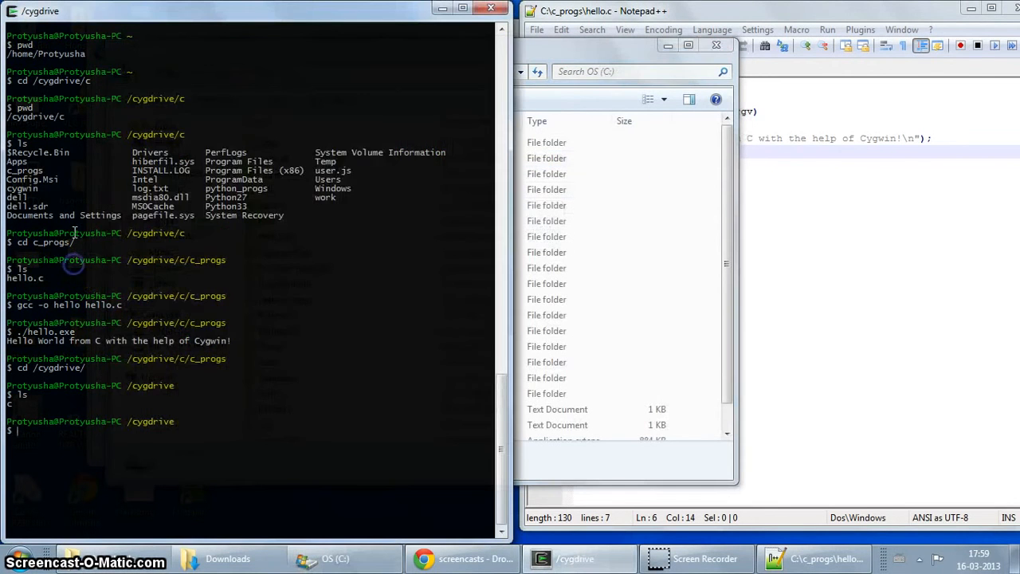
Step: Browse into cygwin's home folder and the user's directory in Windows Explorer
{"action": "scroll", "scroll_direction": "up", "scroll_amount": 3}
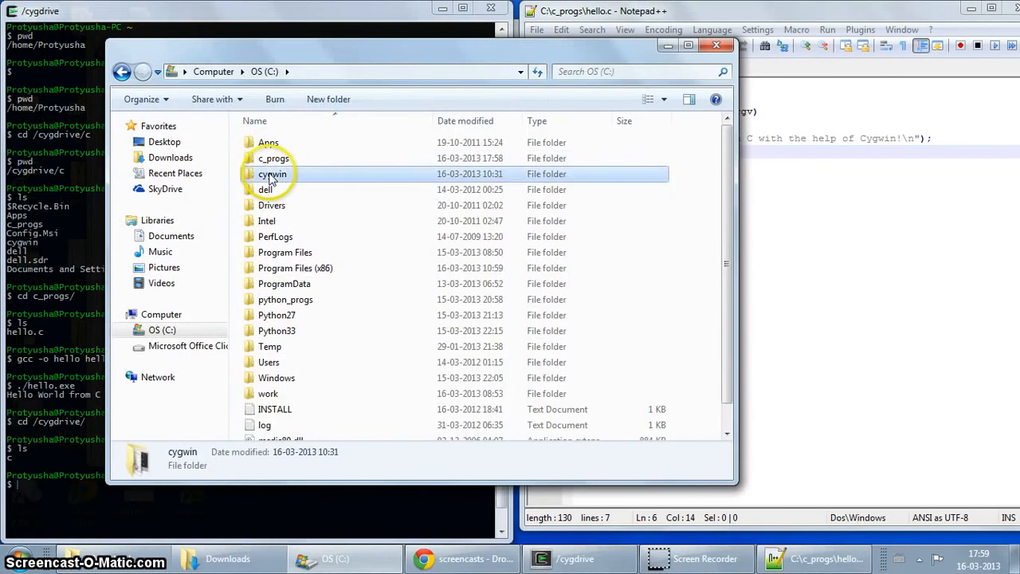
{"action": "double_click", "coordinate": [272, 174]}
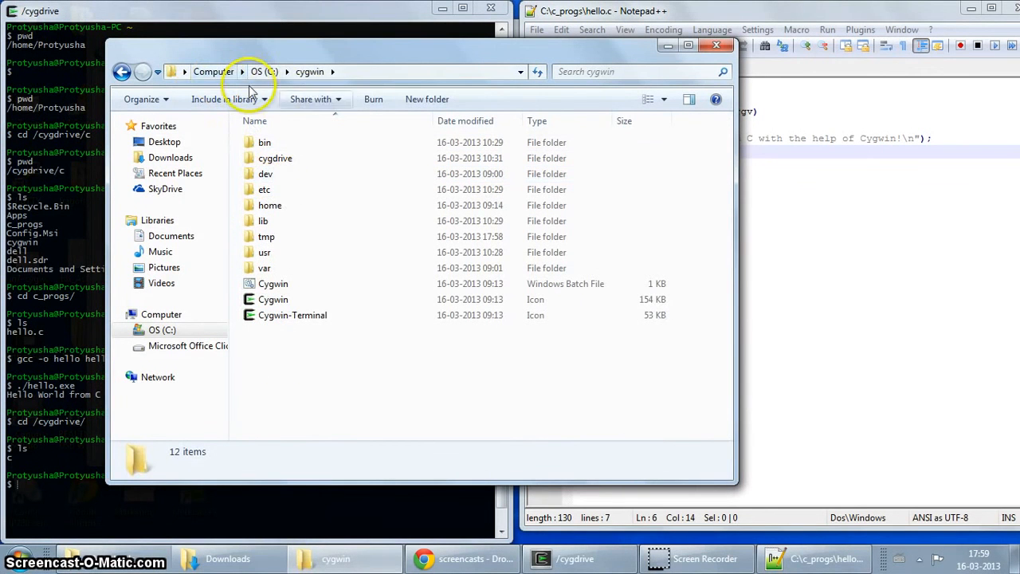
{"action": "left_click", "coordinate": [271, 204]}
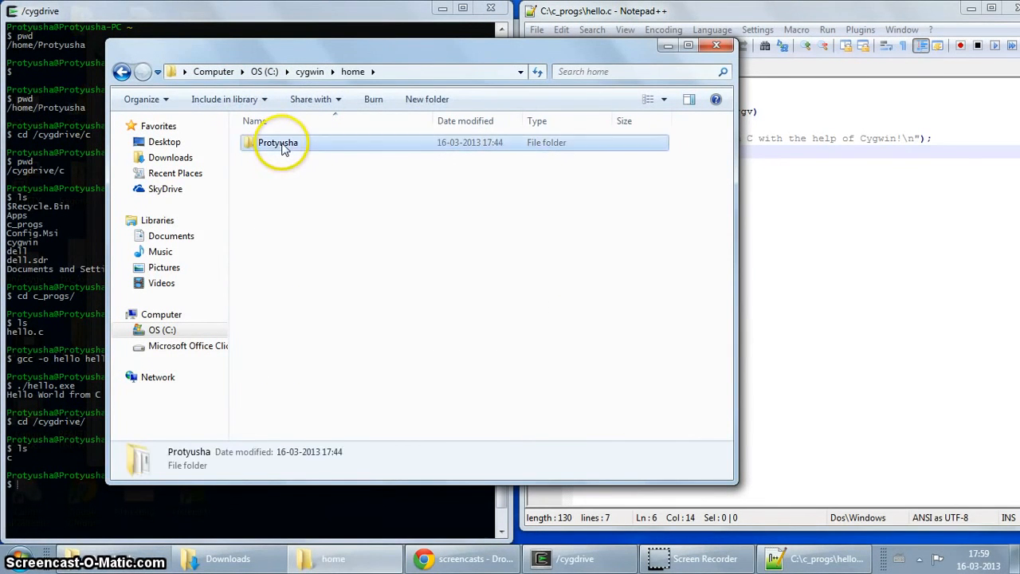
{"action": "double_click", "coordinate": [278, 142]}
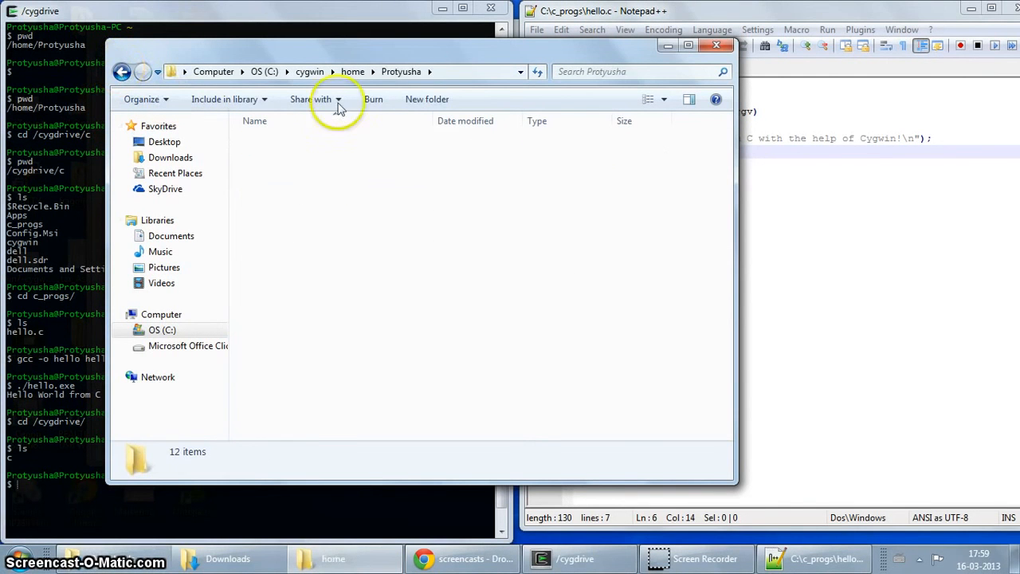
{"action": "left_click", "coordinate": [354, 71]}
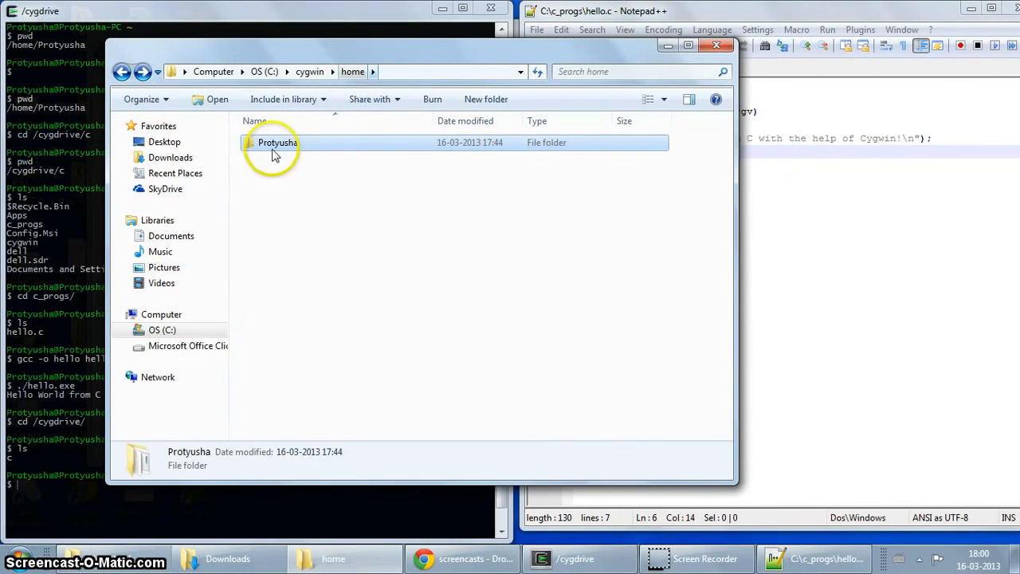
{"action": "double_click", "coordinate": [278, 142]}
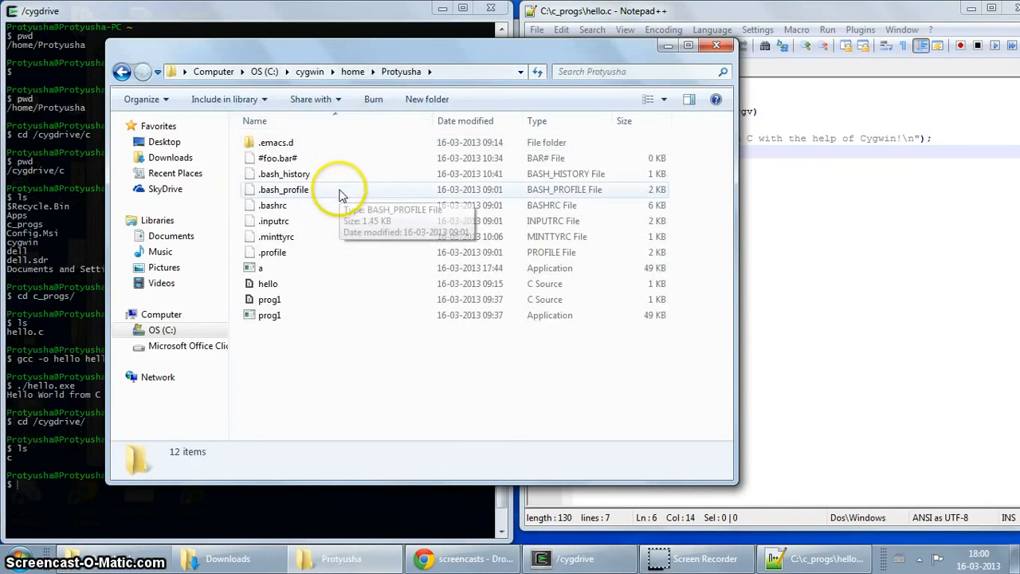
{"action": "mouse_move", "coordinate": [264, 72]}
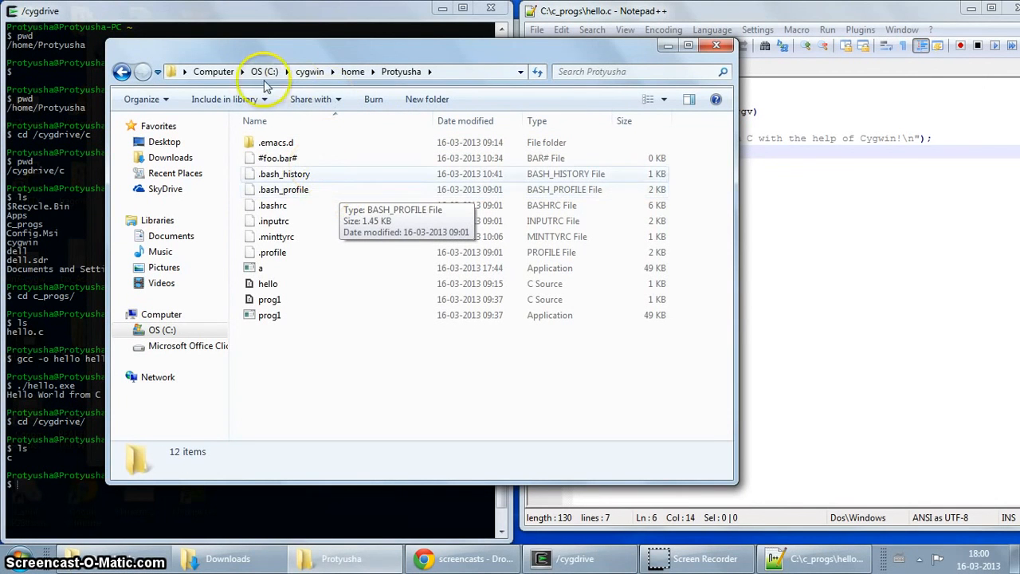
Step: Return to the C: drive and close the file browser window
{"action": "left_click", "coordinate": [264, 70]}
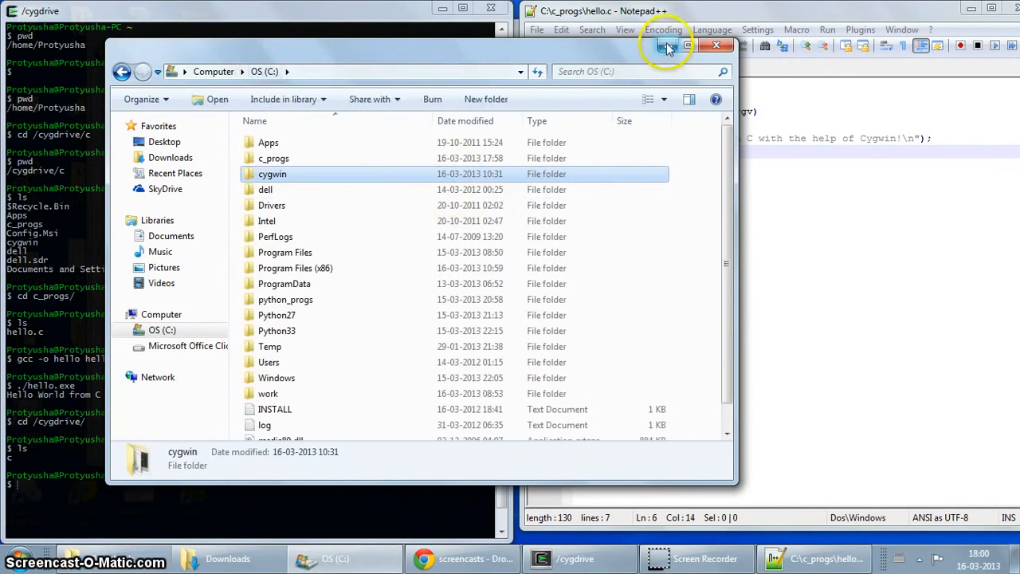
{"action": "left_click", "coordinate": [715, 44]}
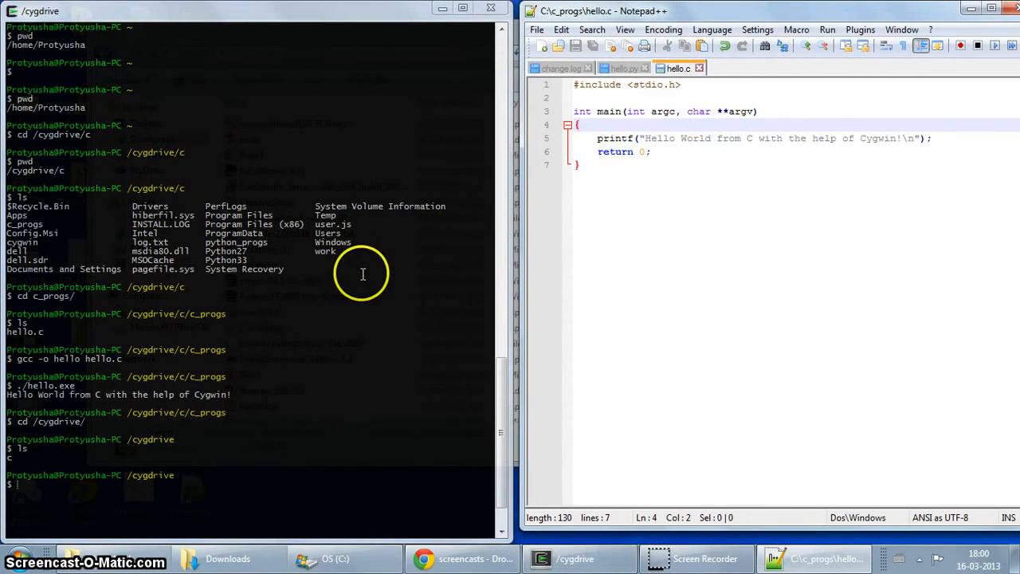
{"action": "mouse_move", "coordinate": [370, 274]}
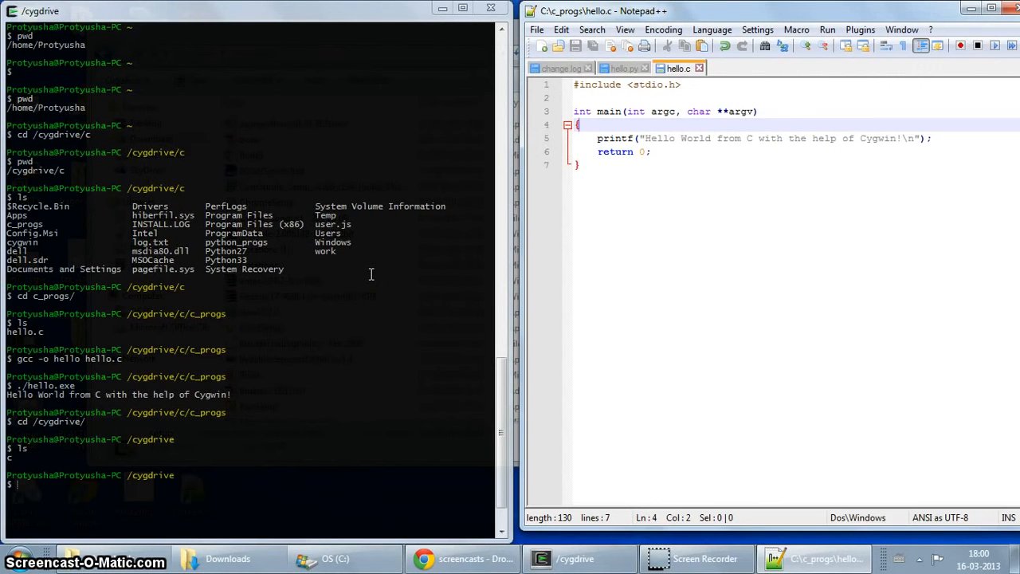
{"action": "mouse_move", "coordinate": [580, 308]}
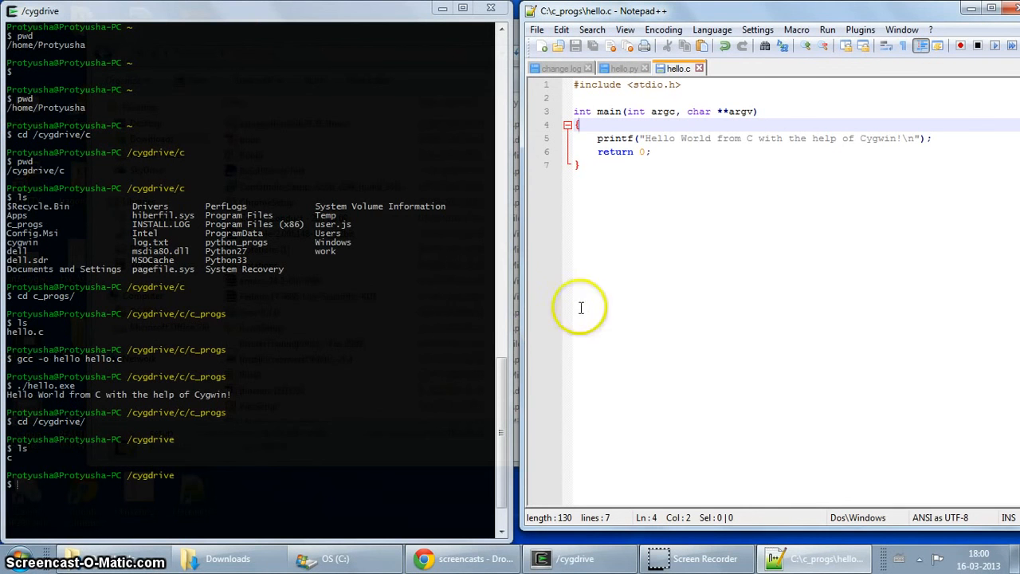
{"action": "mouse_move", "coordinate": [720, 185]}
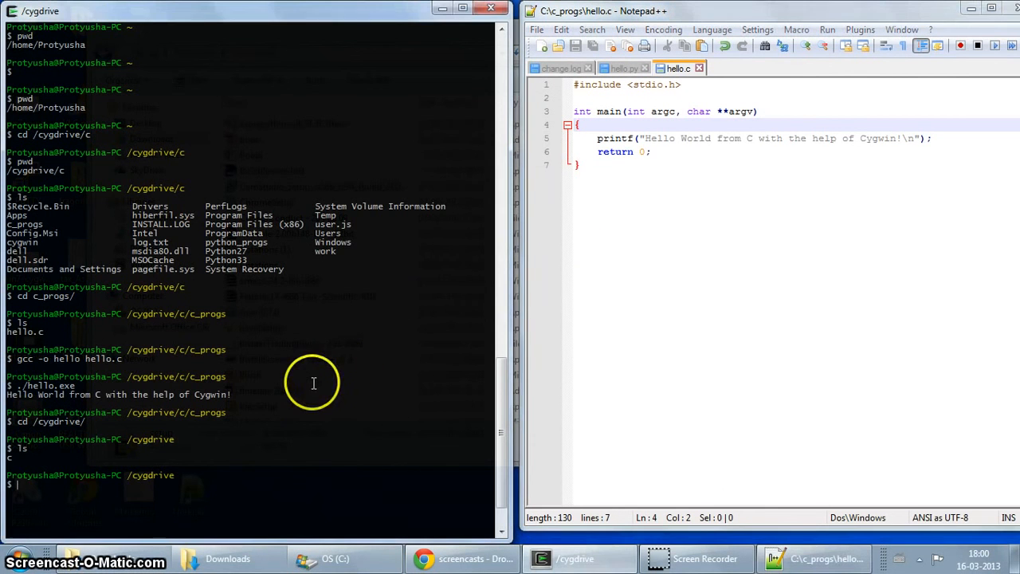
{"action": "mouse_move", "coordinate": [539, 375]}
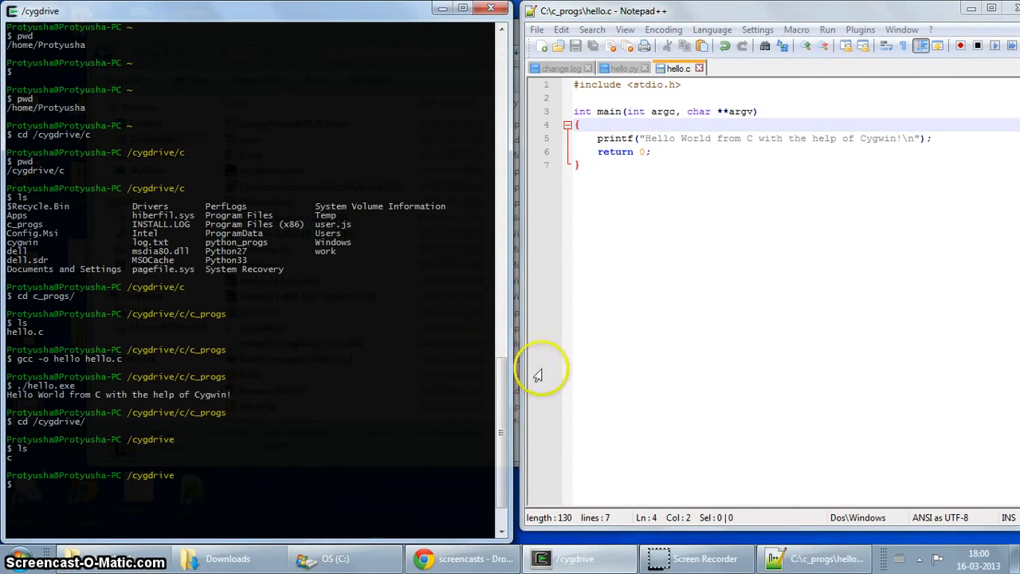
{"action": "mouse_move", "coordinate": [558, 360]}
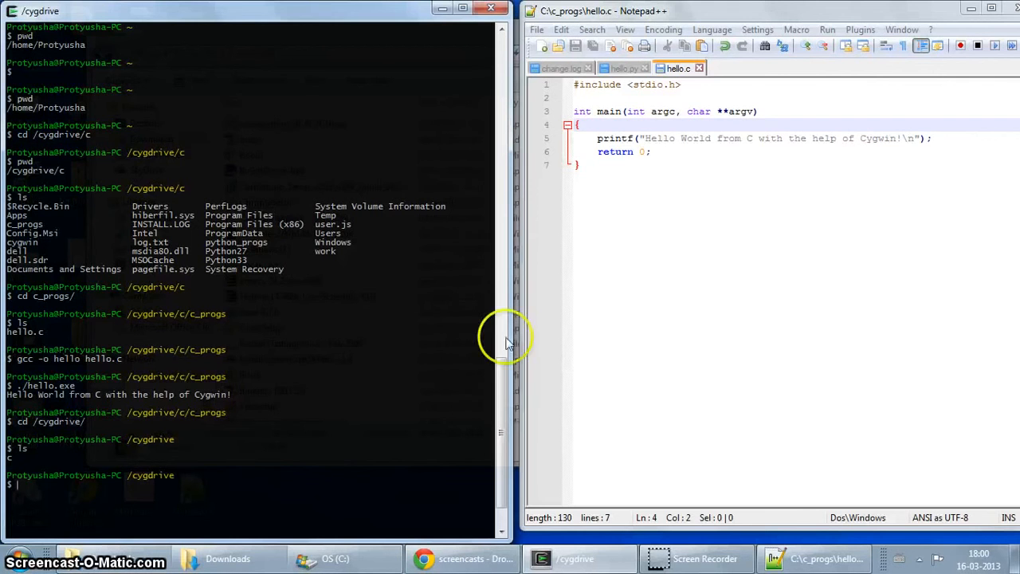
{"action": "mouse_move", "coordinate": [433, 397]}
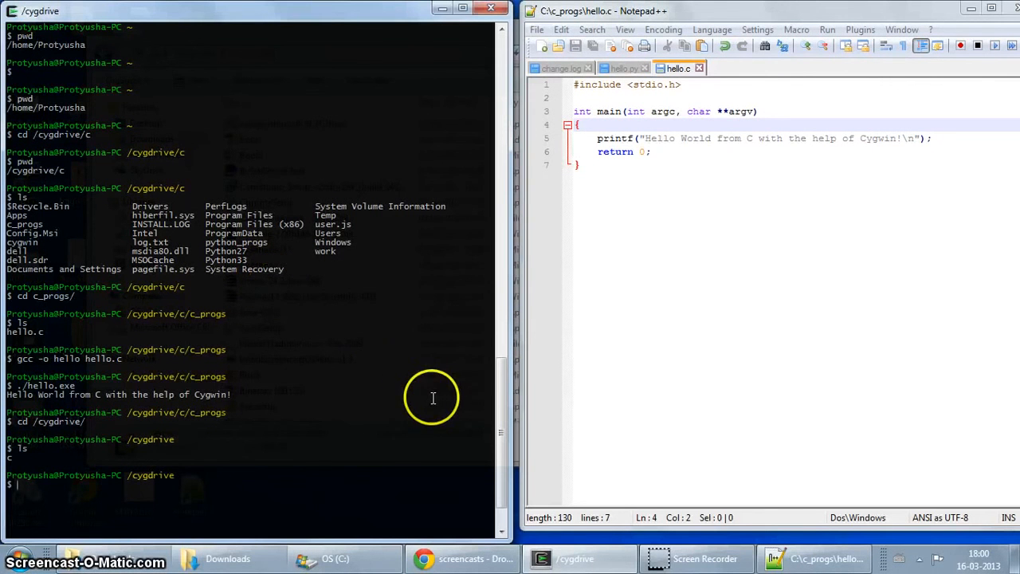
{"action": "mouse_move", "coordinate": [486, 401]}
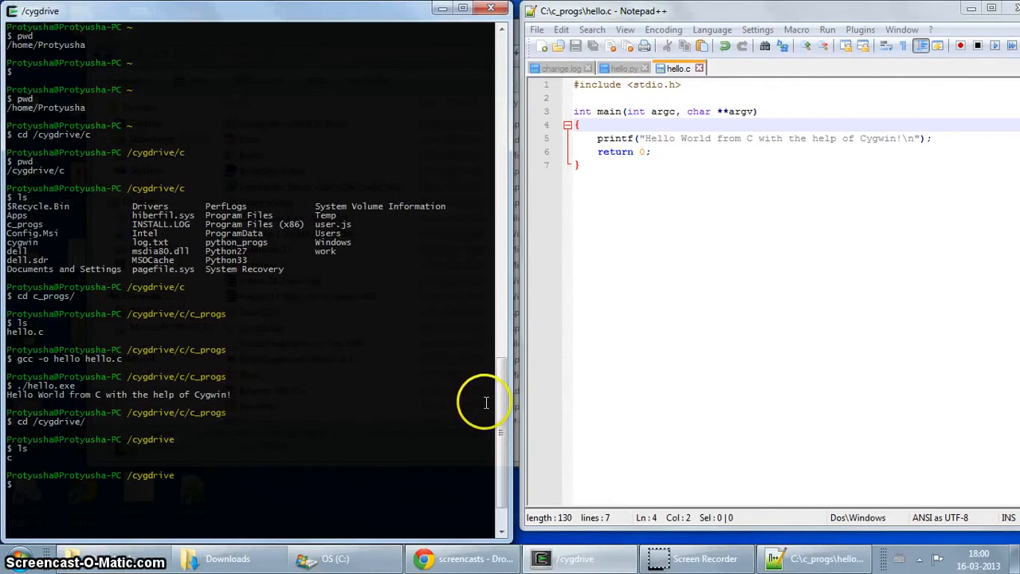